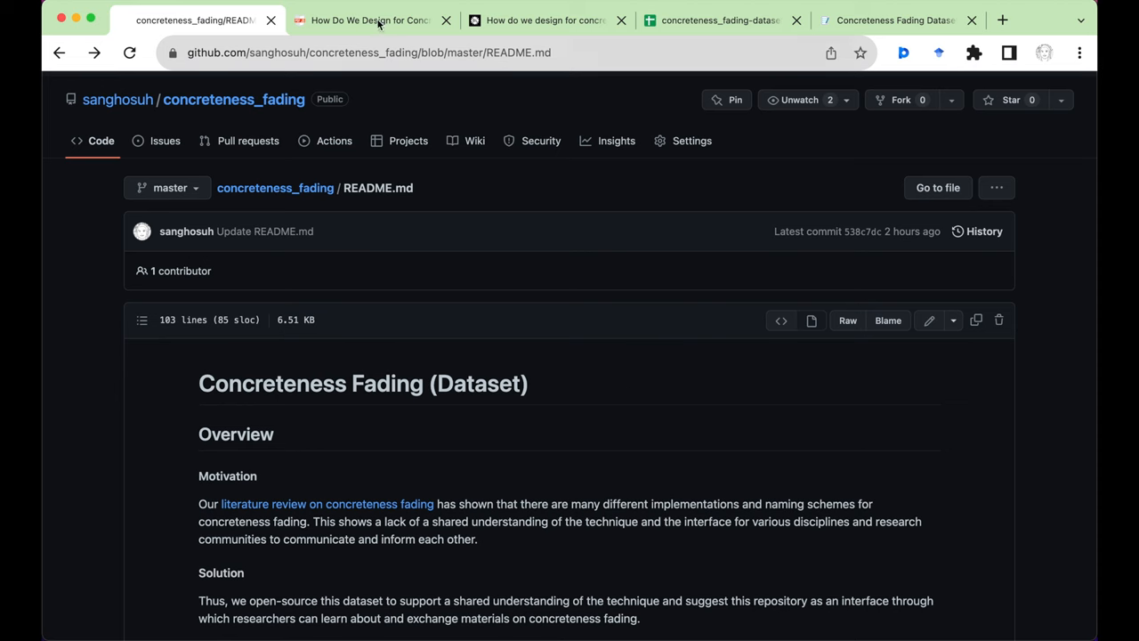
Look over the survey paper PDF and its ACM Digital Library page, then return to the README
click(368, 19)
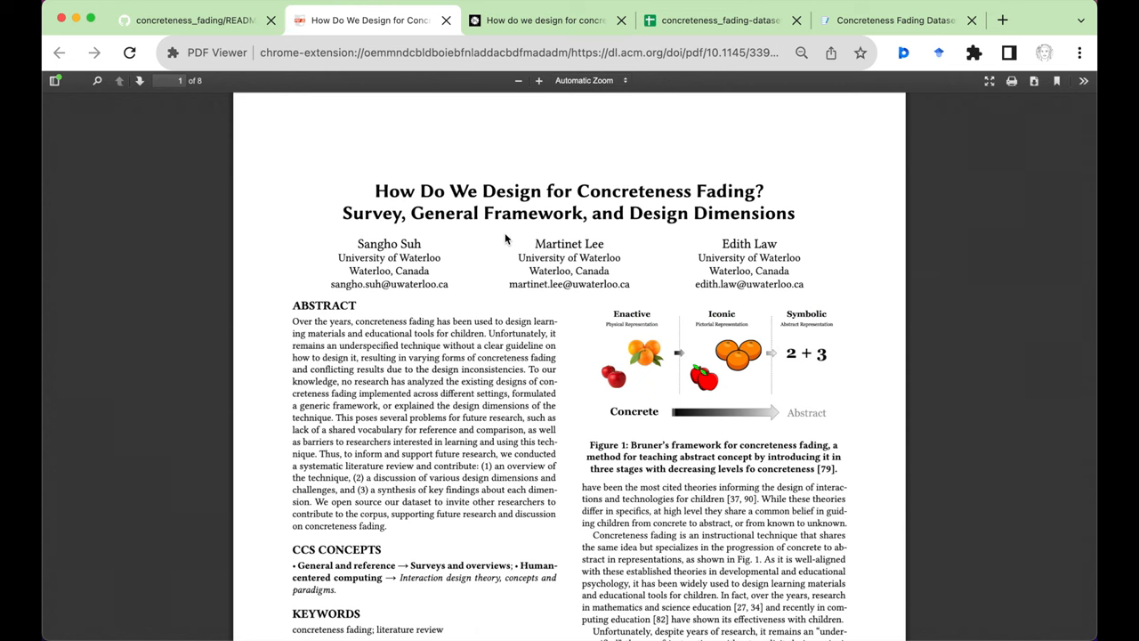
click(194, 20)
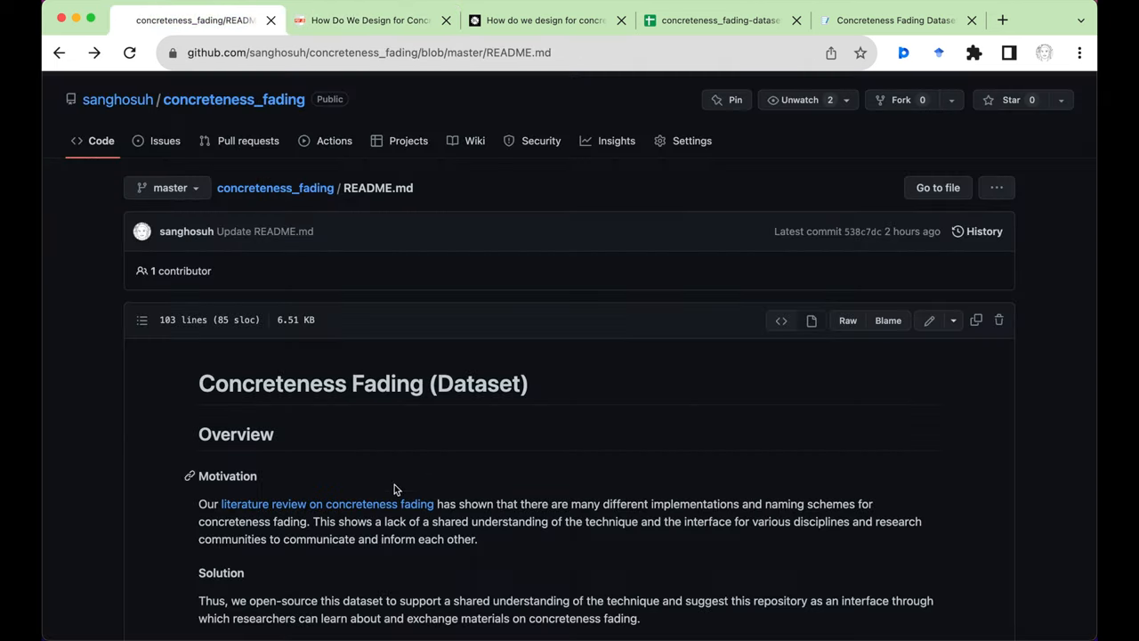
mouse_move(544, 20)
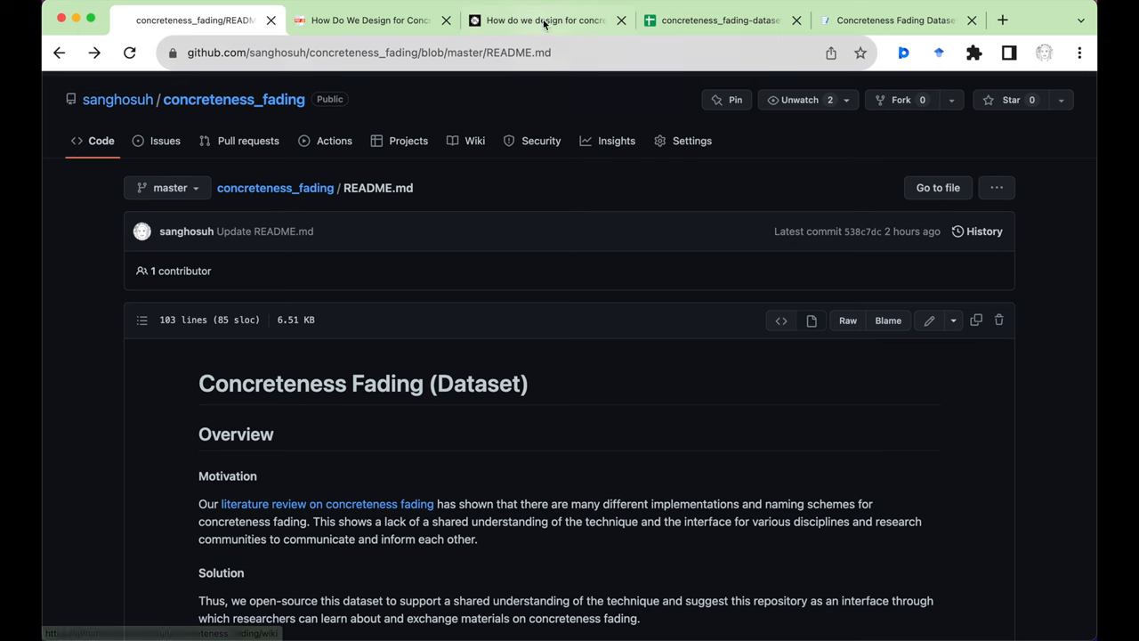
click(544, 19)
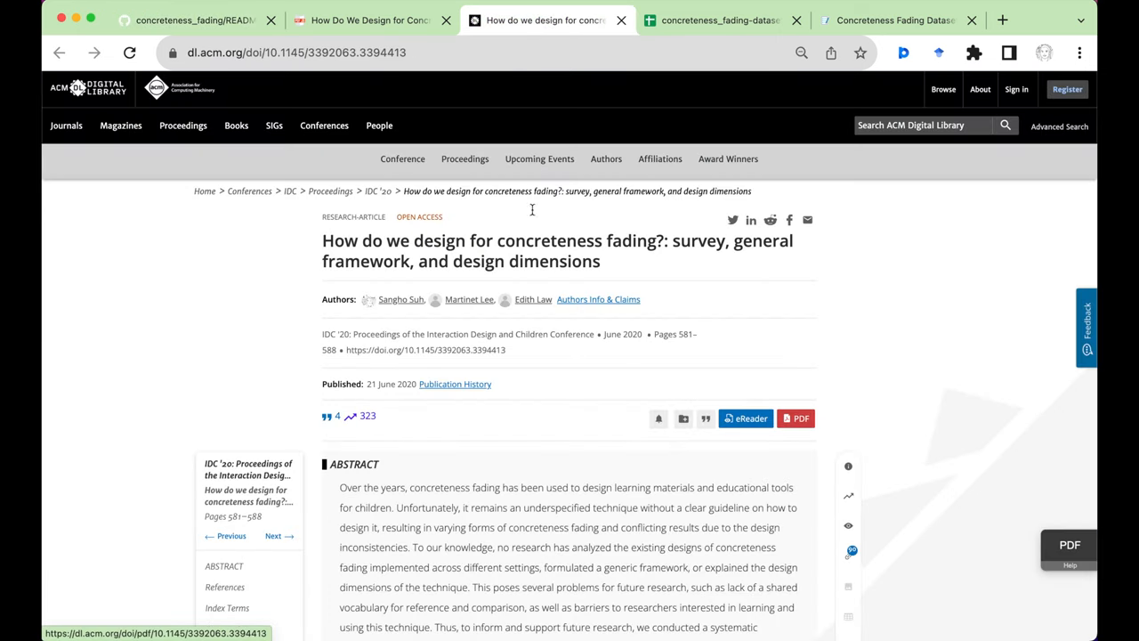
click(368, 20)
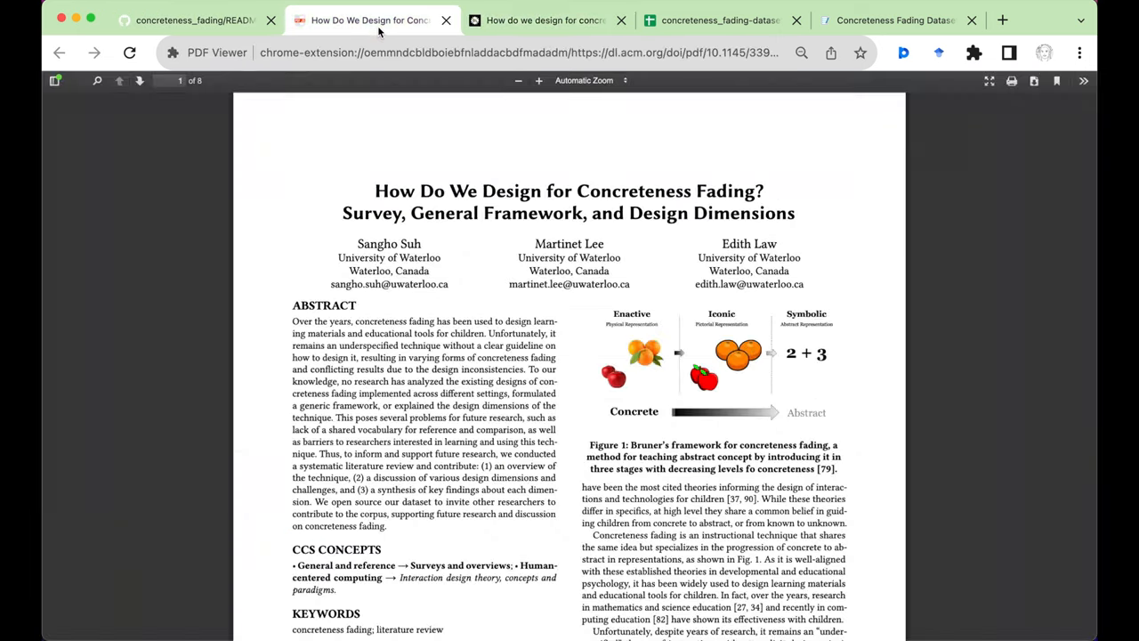
click(191, 20)
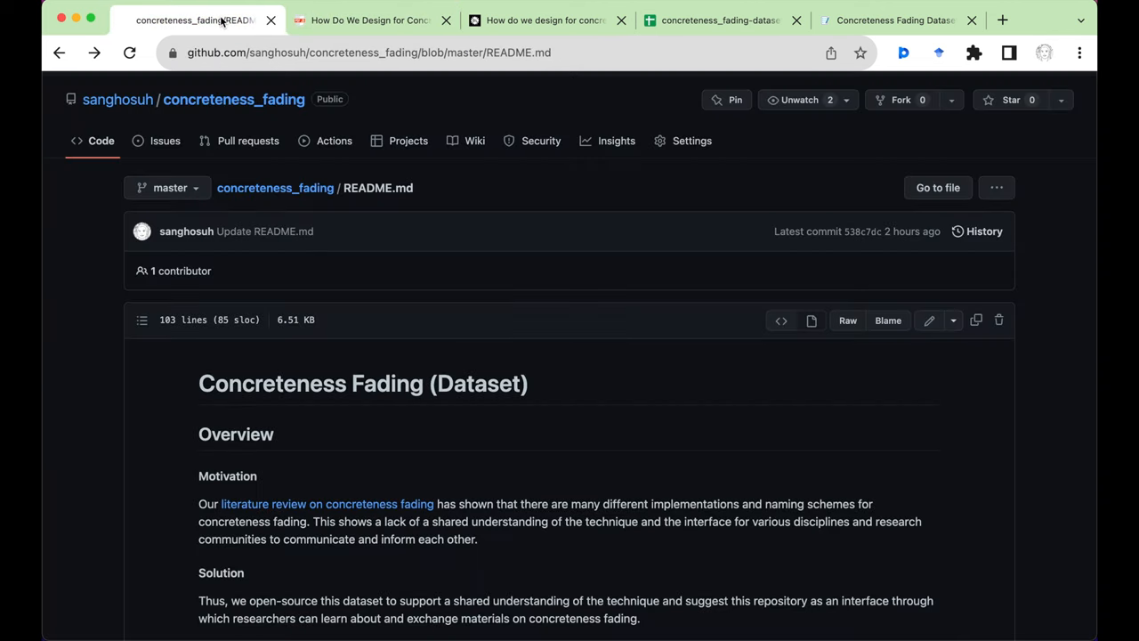
Scroll the README through the Solution, Contribute, Repository and Interface sections
scroll(down, 3)
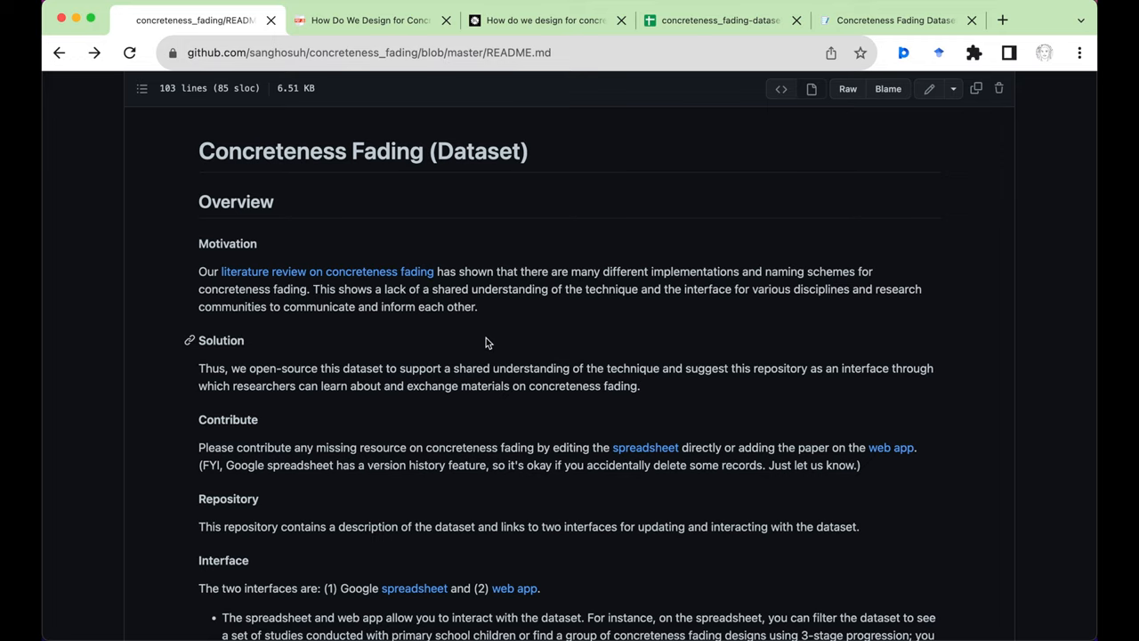
mouse_move(565, 372)
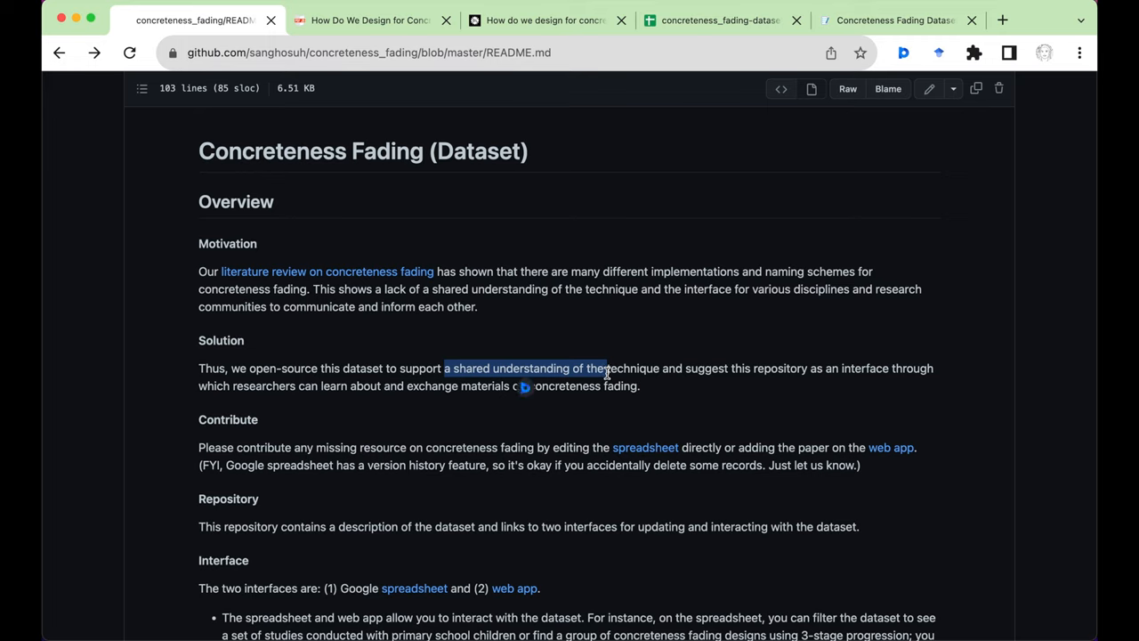
mouse_move(657, 391)
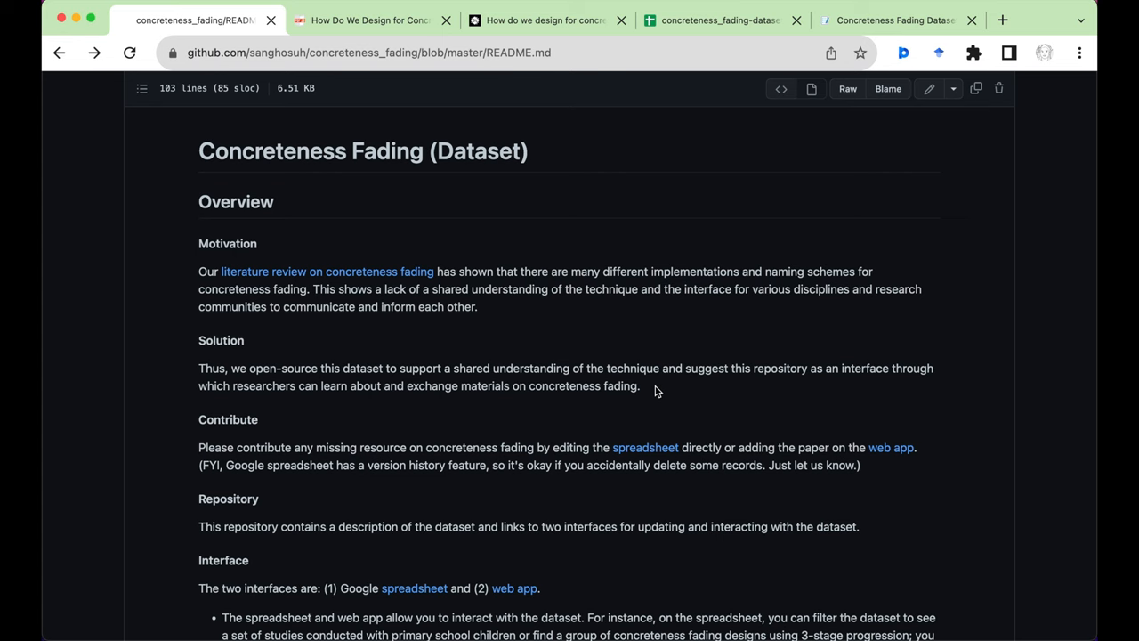
scroll(down, 3)
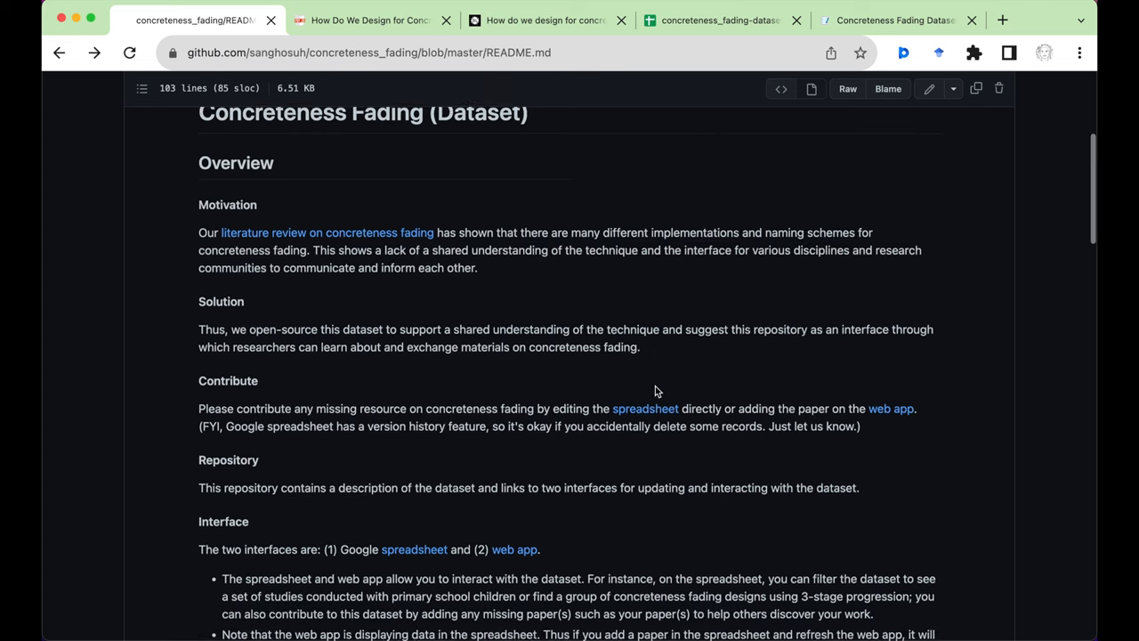
scroll(down, 3)
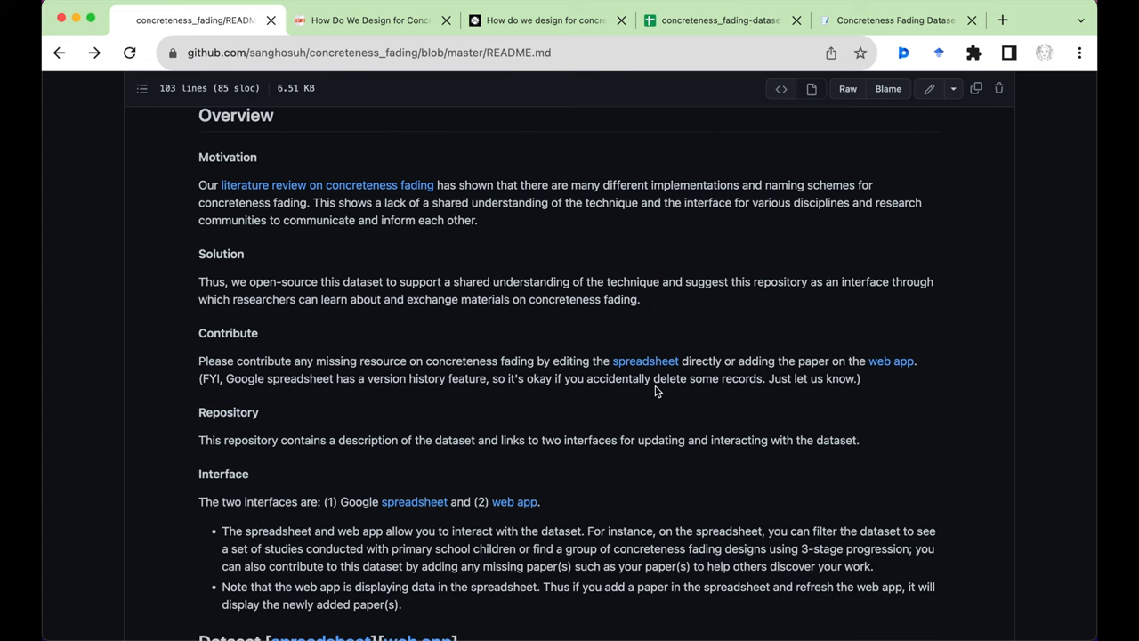
scroll(down, 3)
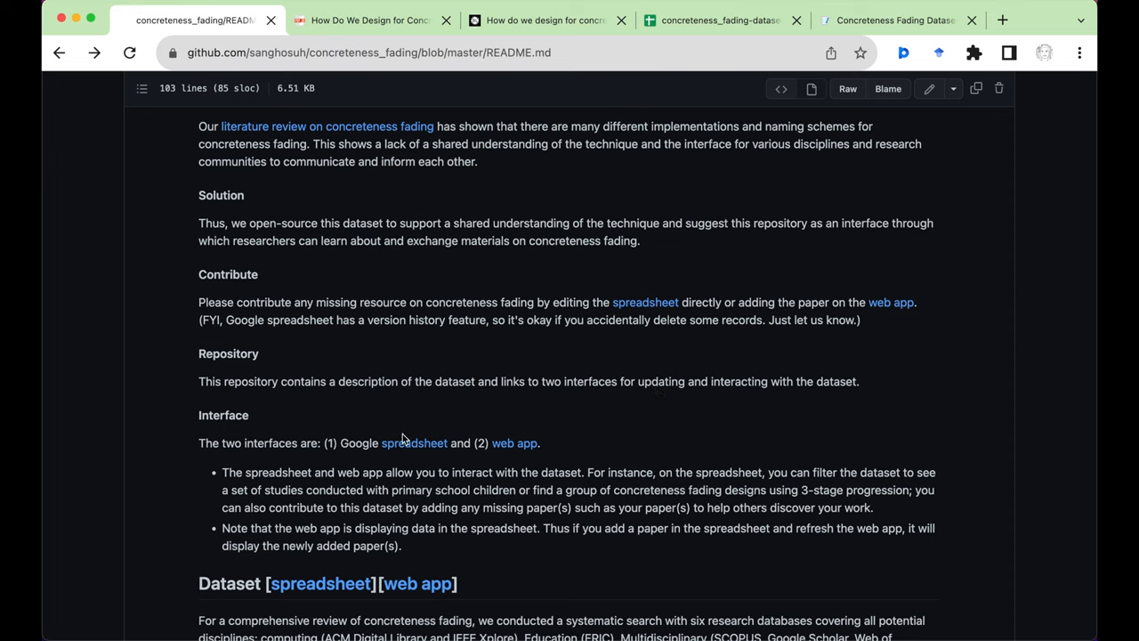
mouse_move(492, 401)
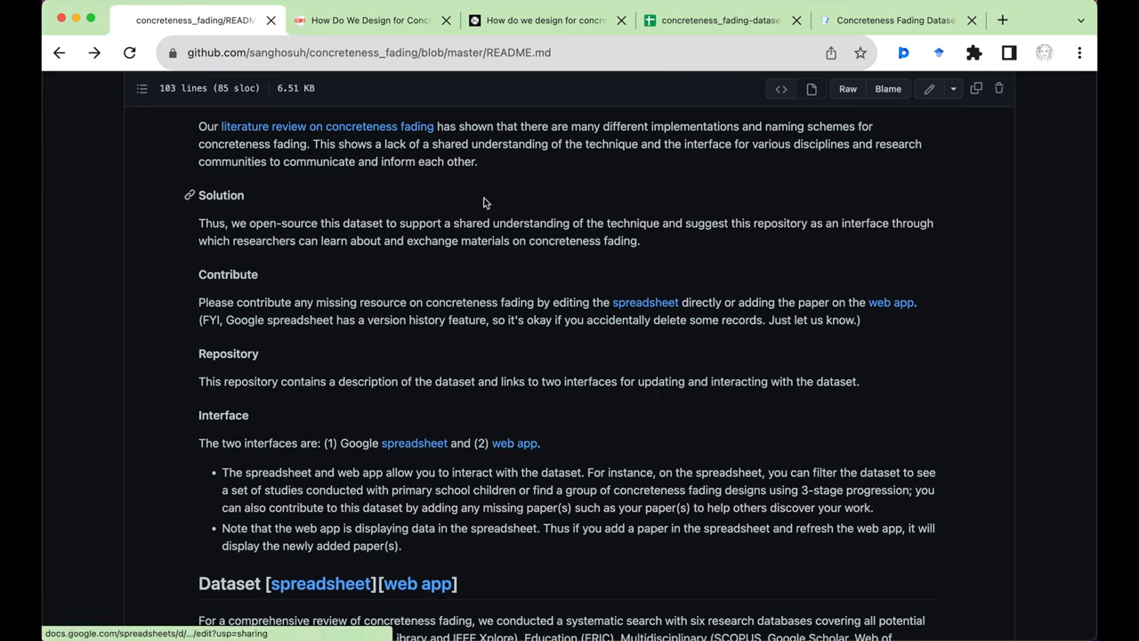
In the dataset spreadsheet, fill row 263 with id 262, year 2023 and title 'paper 1'
click(721, 19)
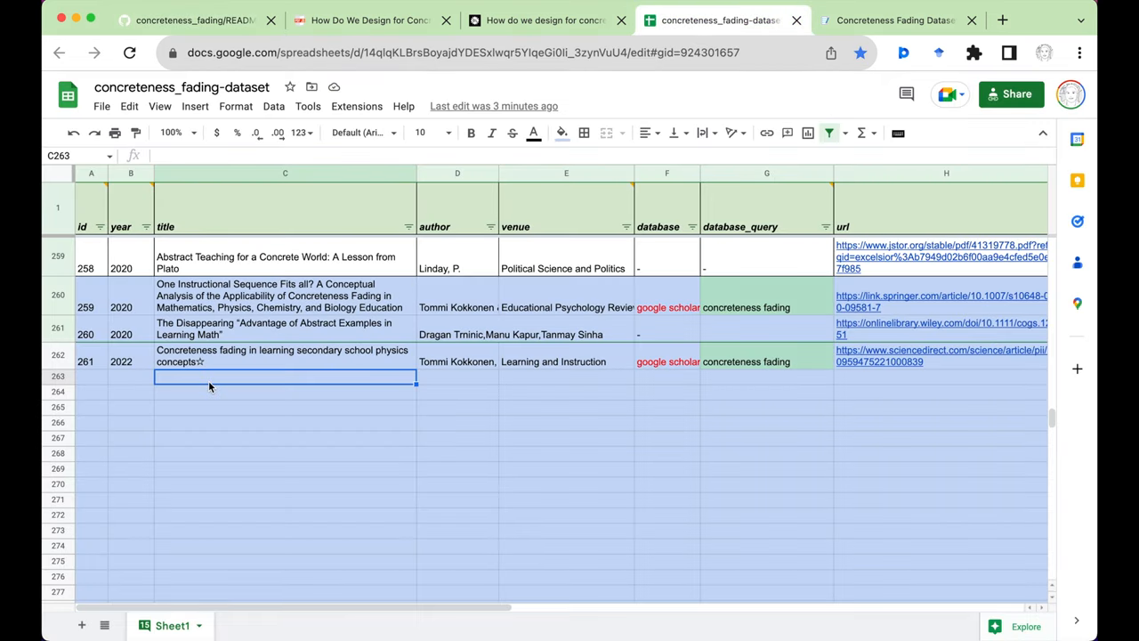
click(130, 361)
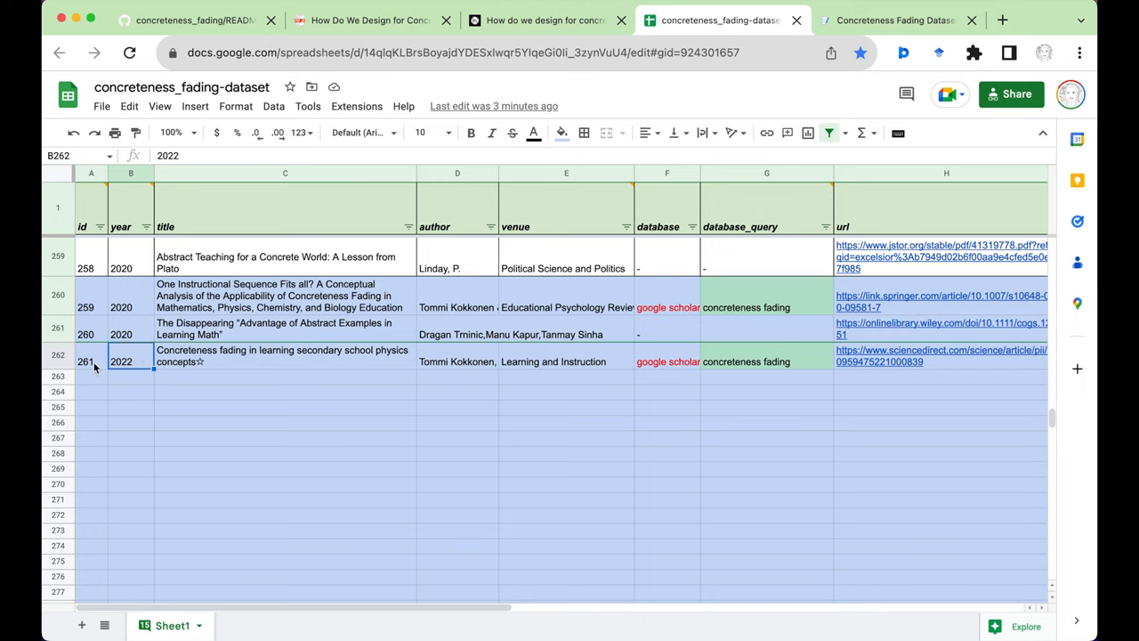
mouse_move(100, 378)
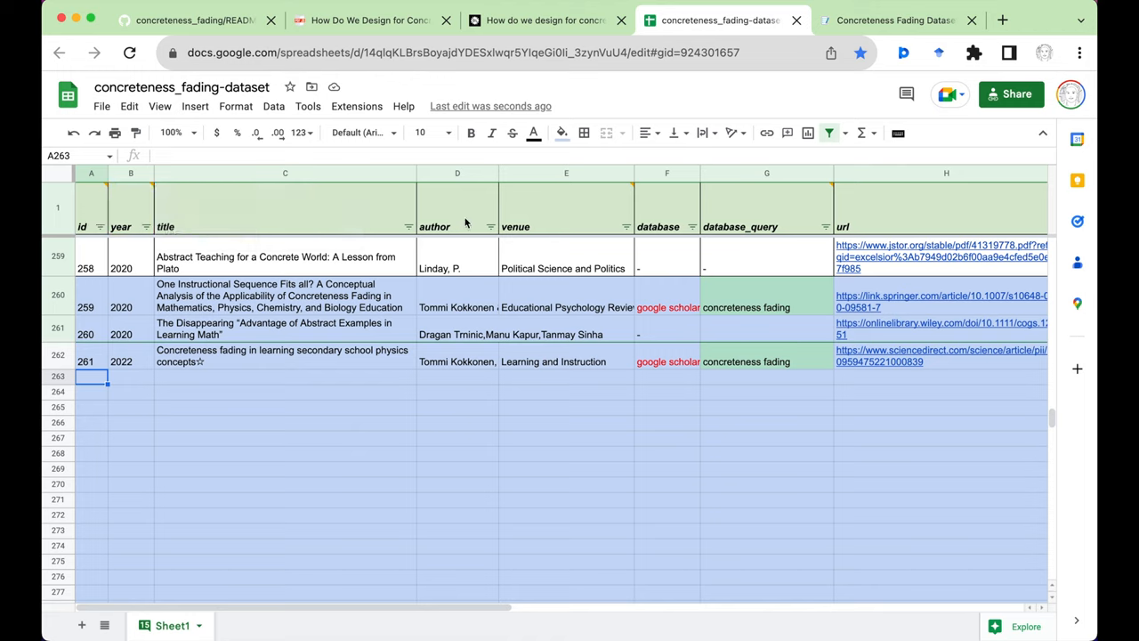
mouse_move(554, 386)
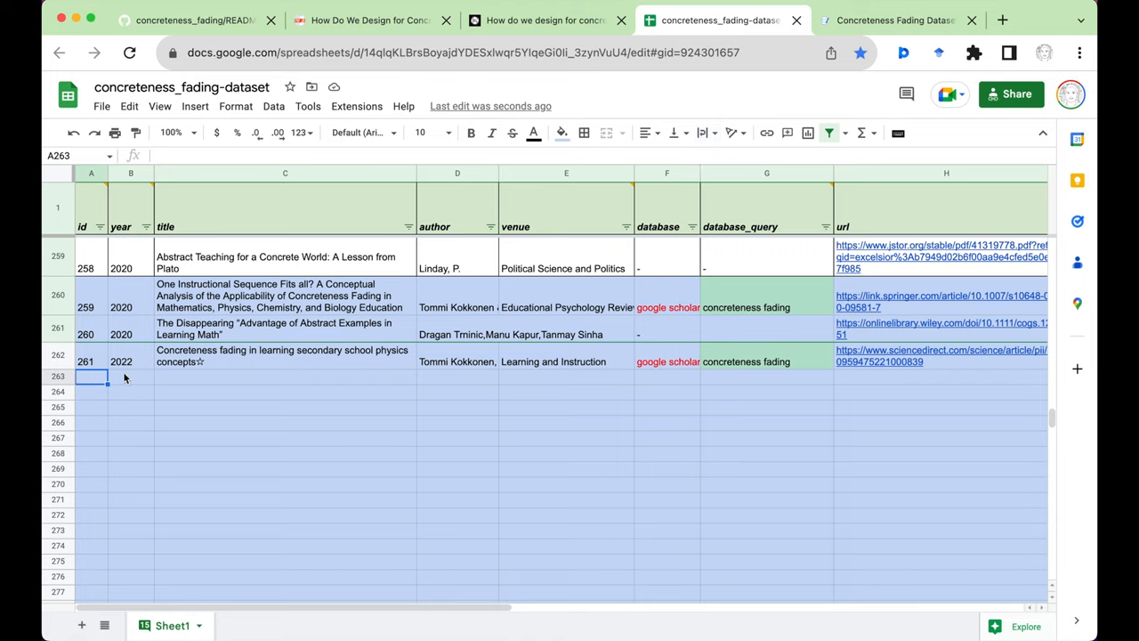
text(2023)
click(284, 377)
text(paper 1)
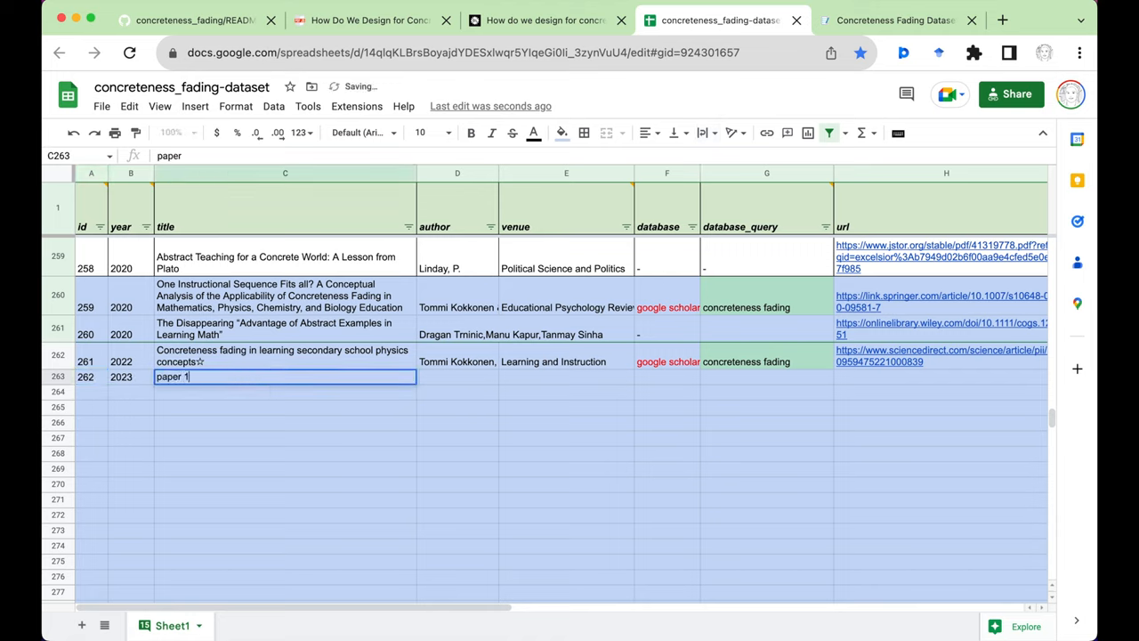
key(enter)
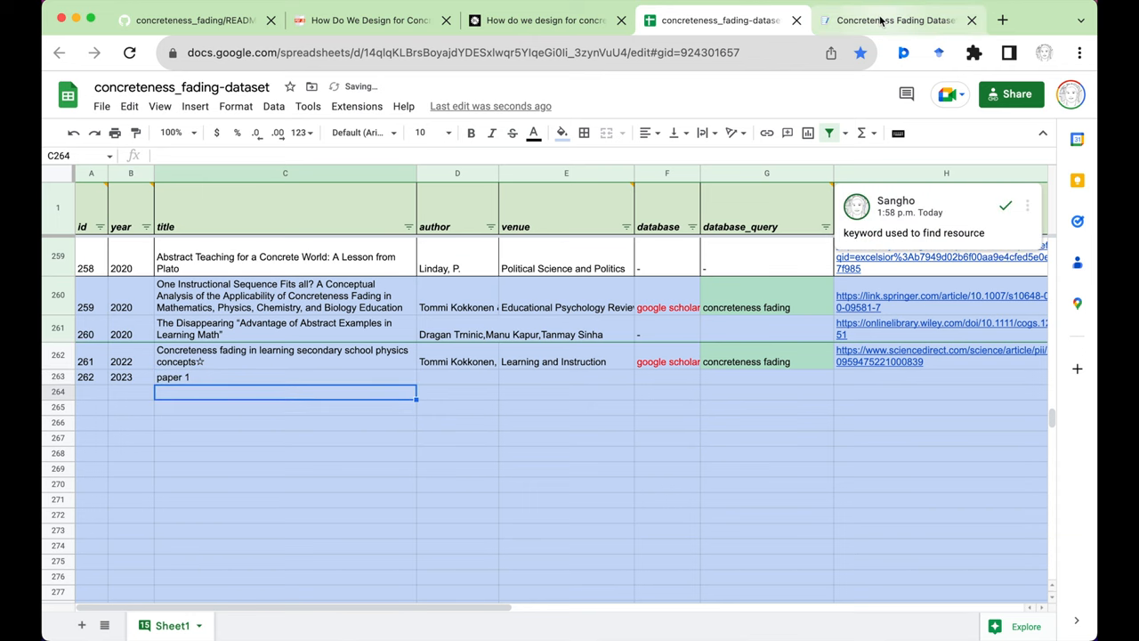
Switch to the Concreteness Fading Dataset AppSheet tab to see row 262 synced in
click(895, 20)
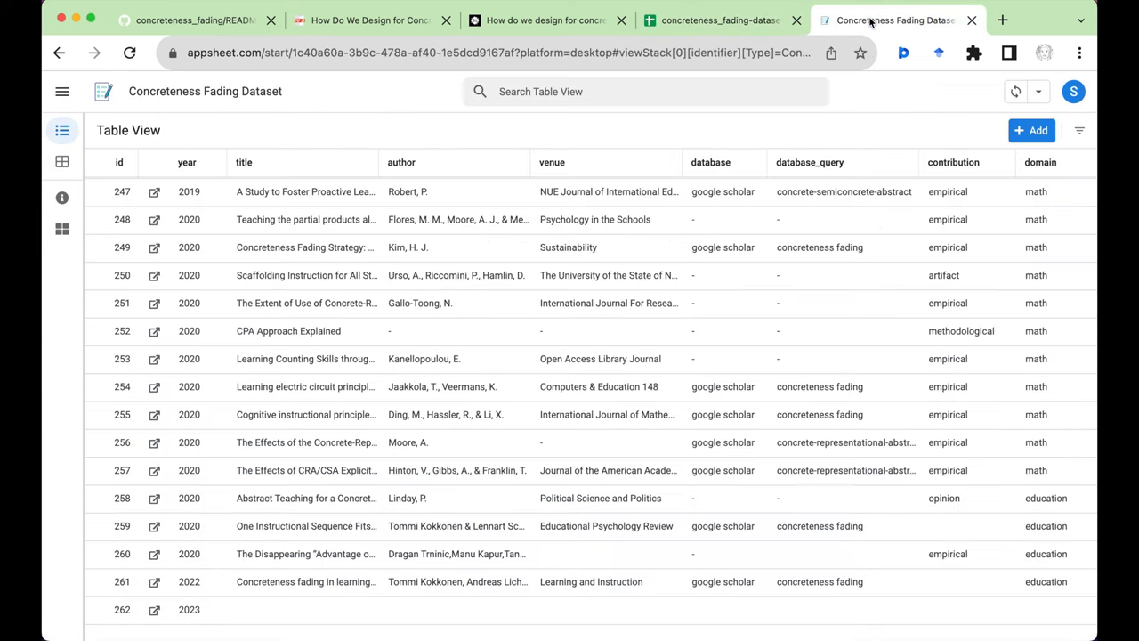
mouse_move(810, 193)
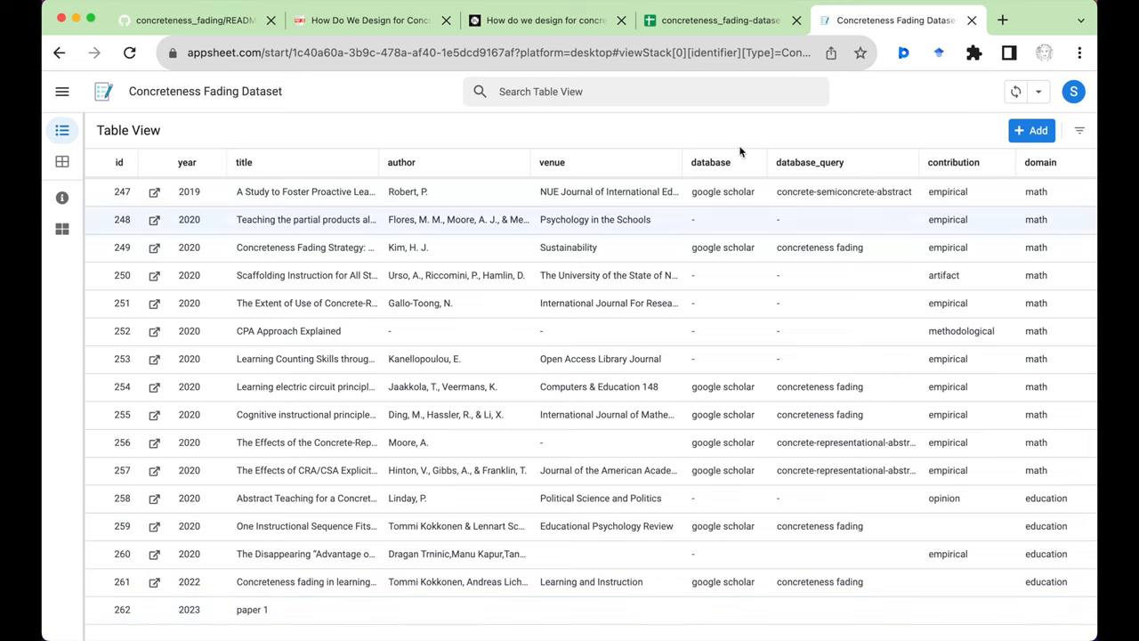
mouse_move(947, 116)
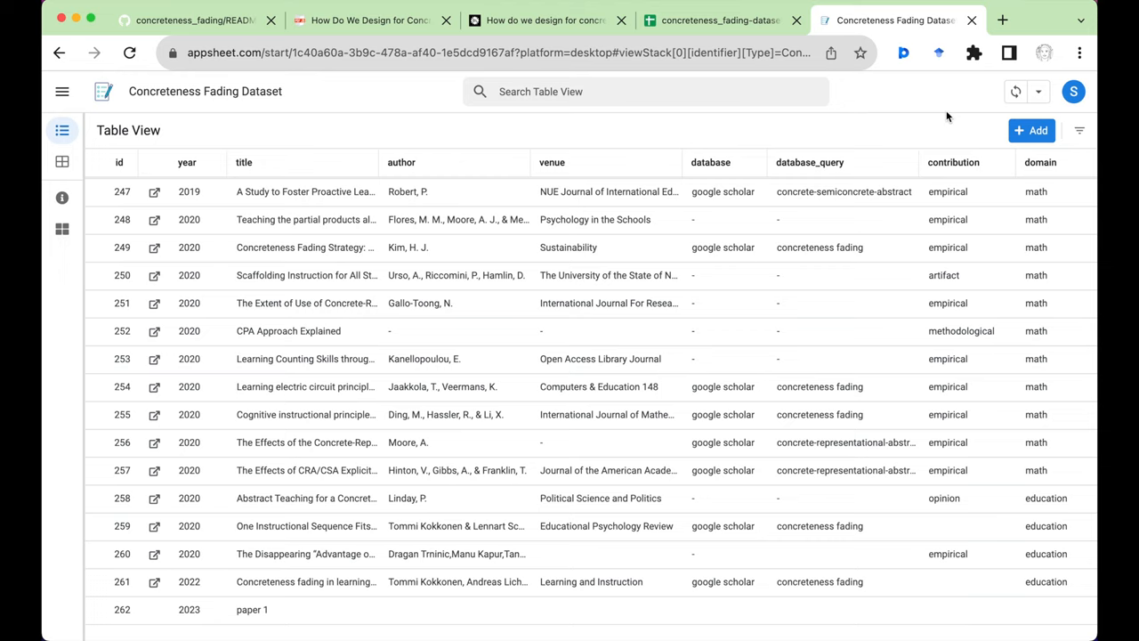
mouse_move(972, 130)
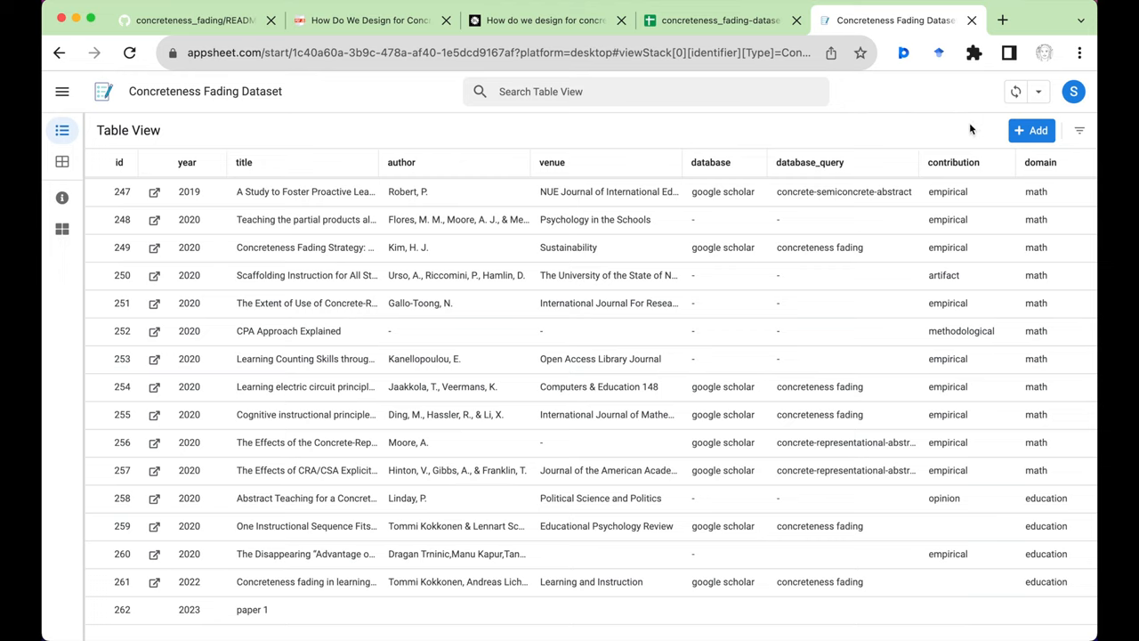
mouse_move(1031, 130)
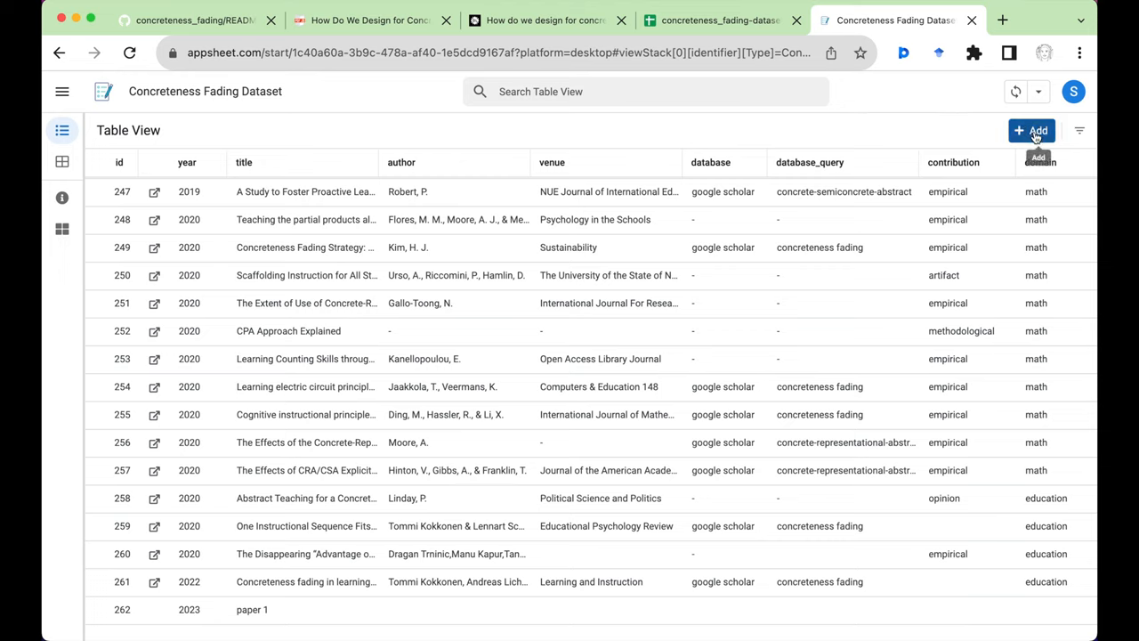
Save a new AppSheet entry with year 2023 and url 'test', then check the sheet
click(1032, 131)
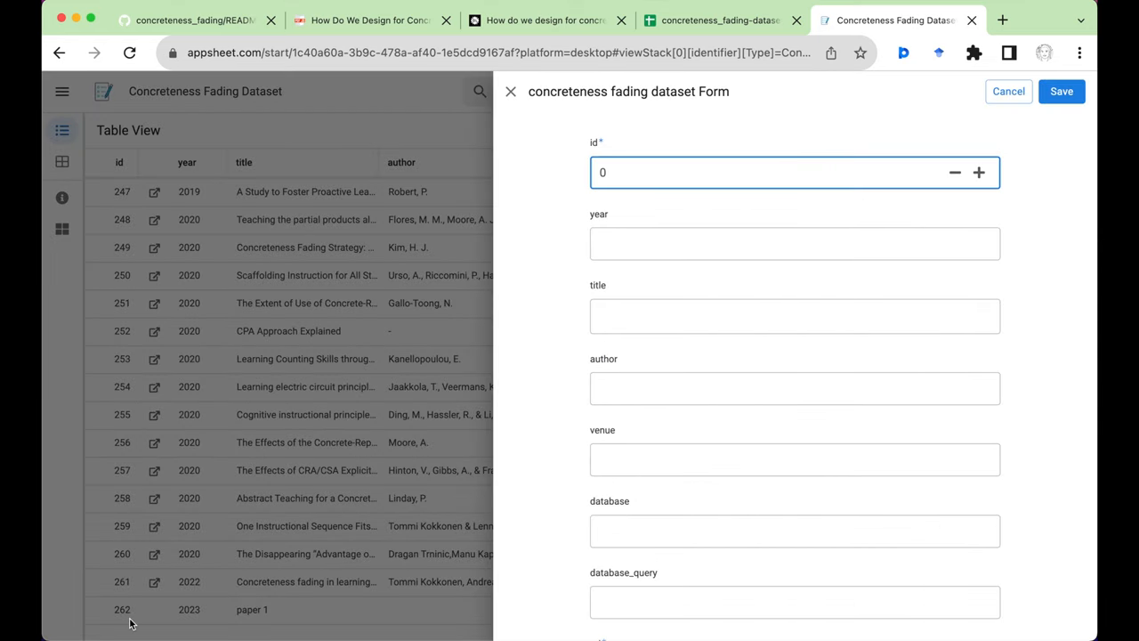
mouse_move(541, 322)
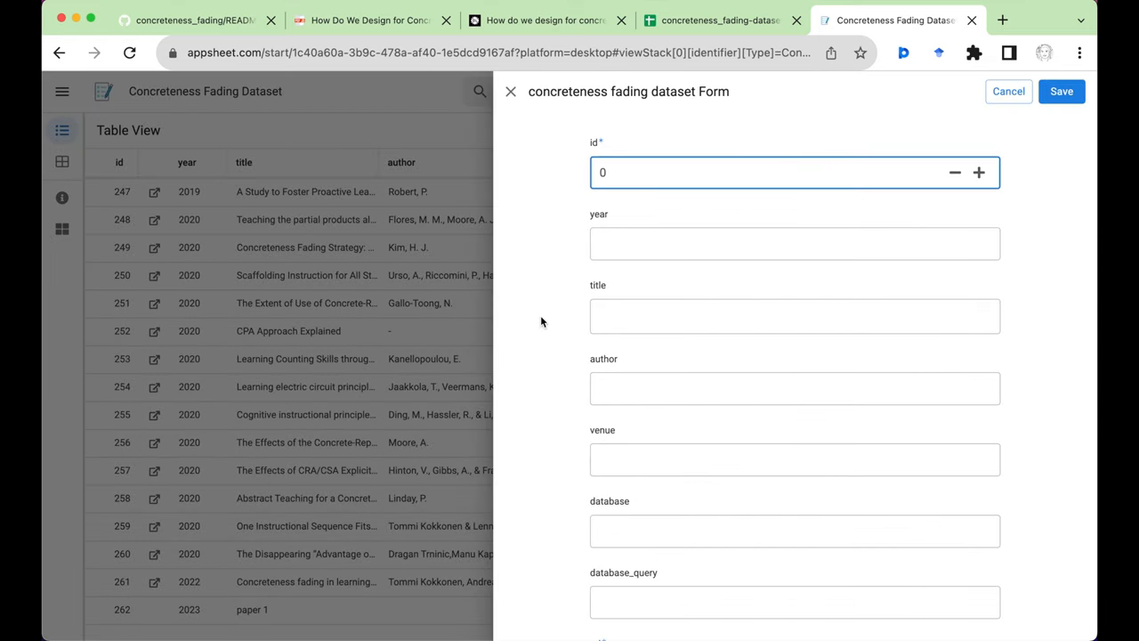
text(2)
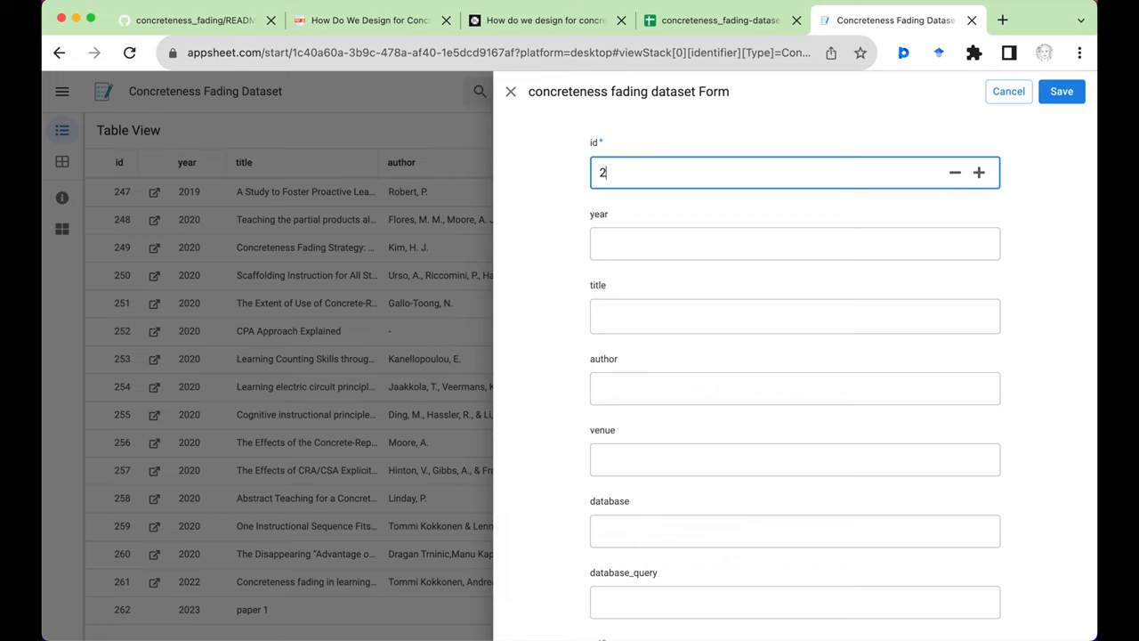
click(795, 243)
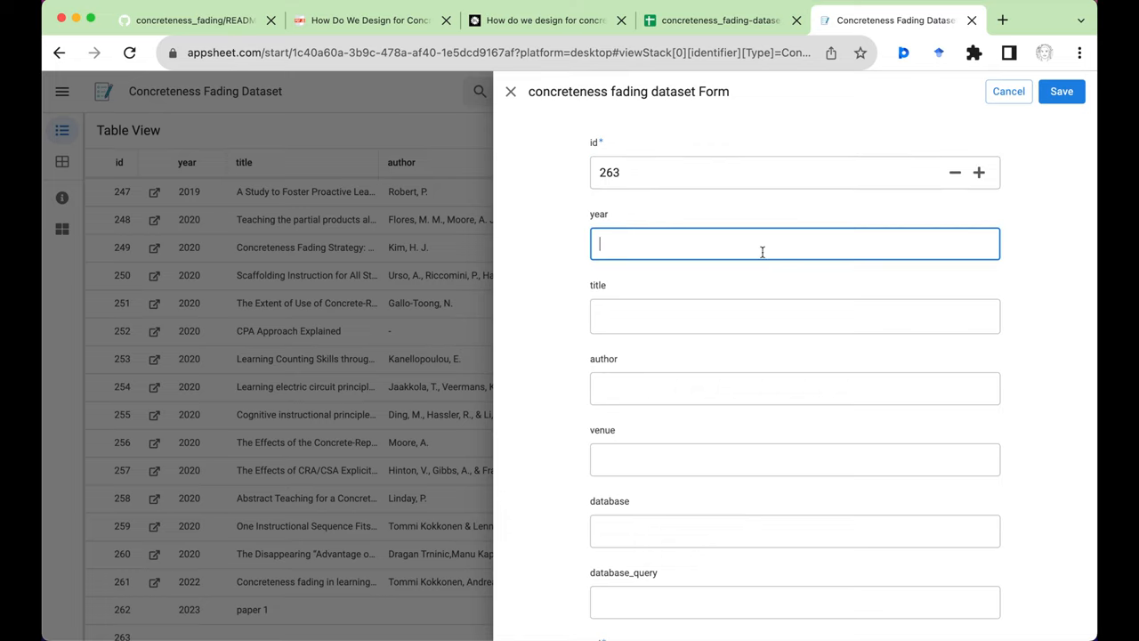
scroll(down, 3)
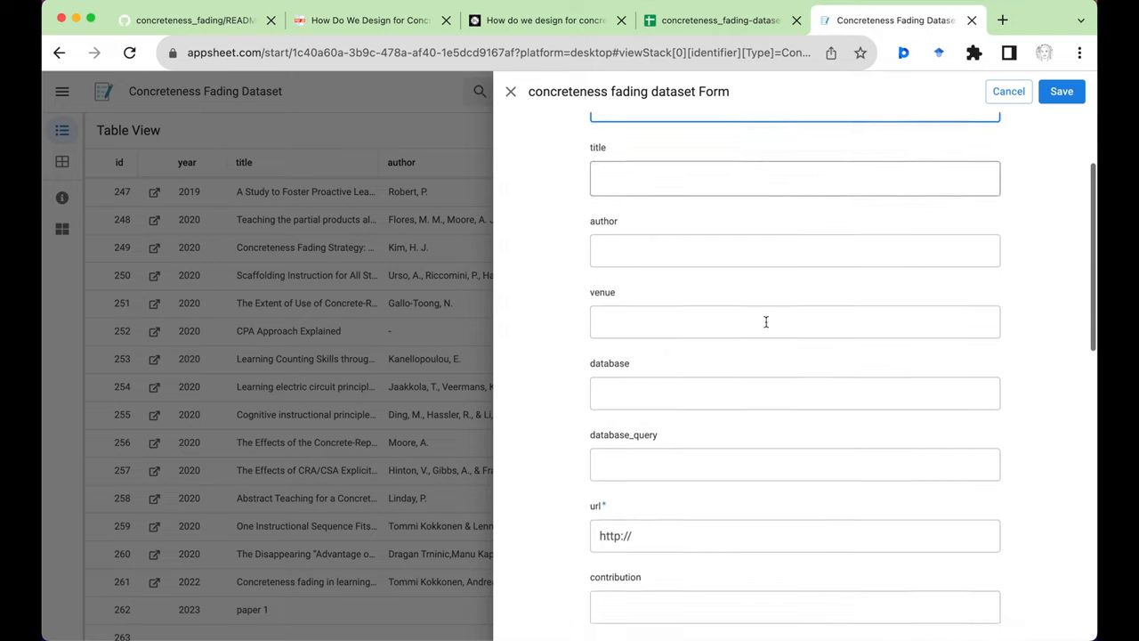
text(test)
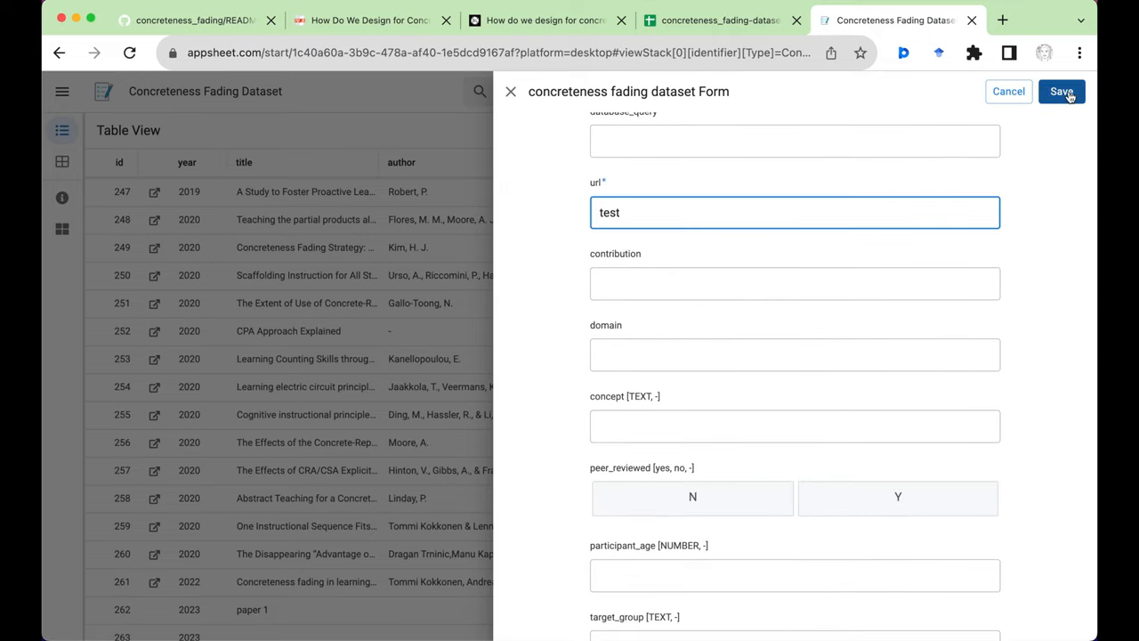
click(1061, 91)
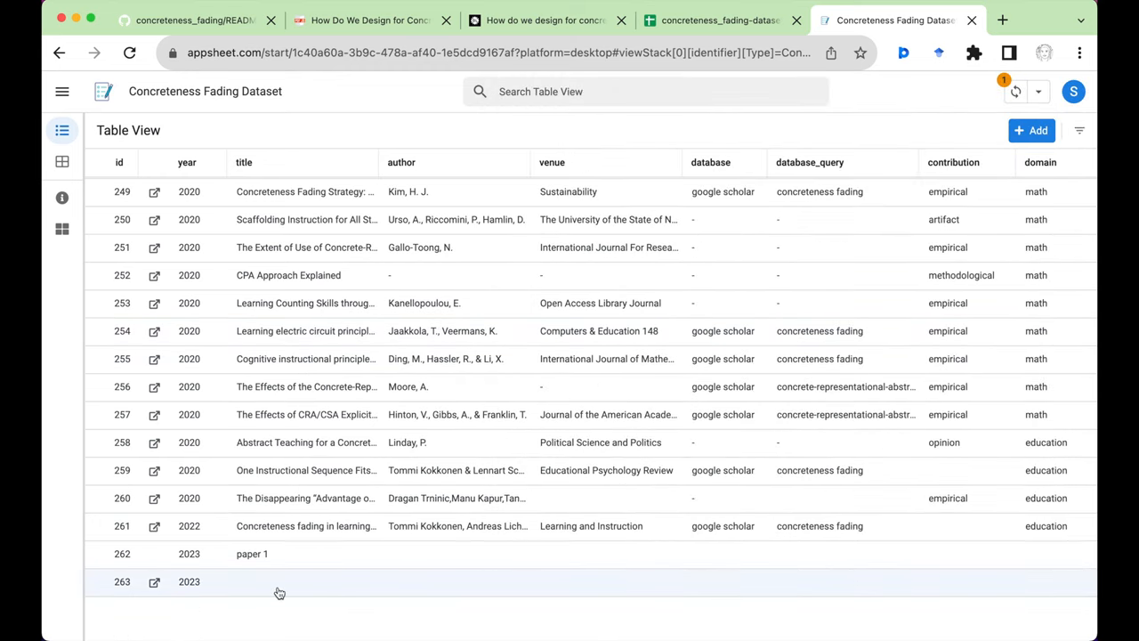
click(719, 19)
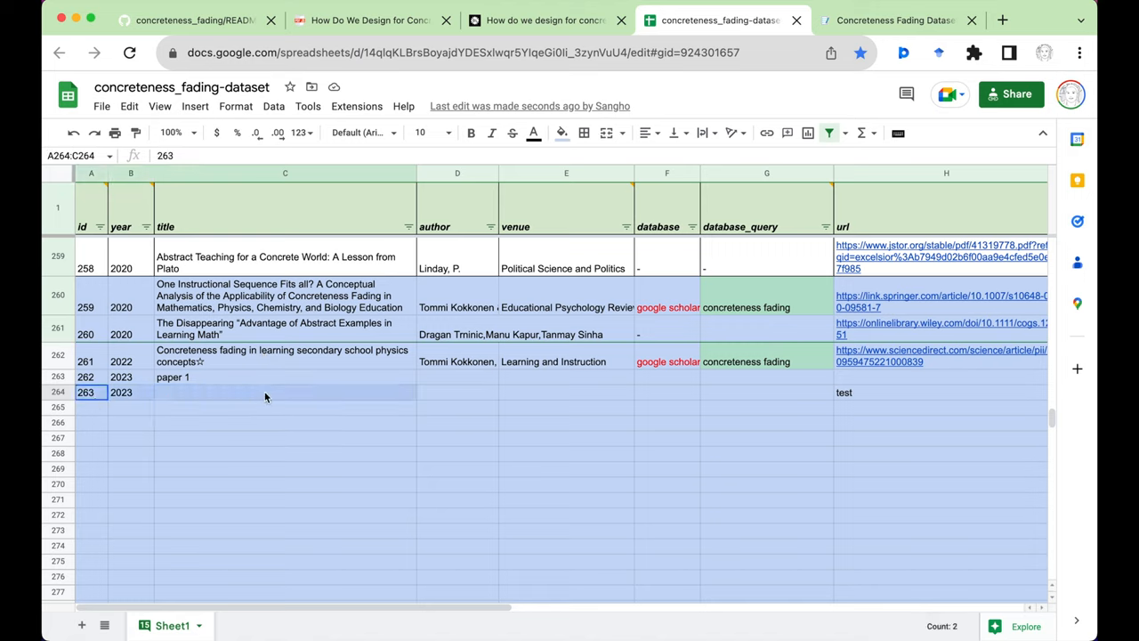
click(457, 392)
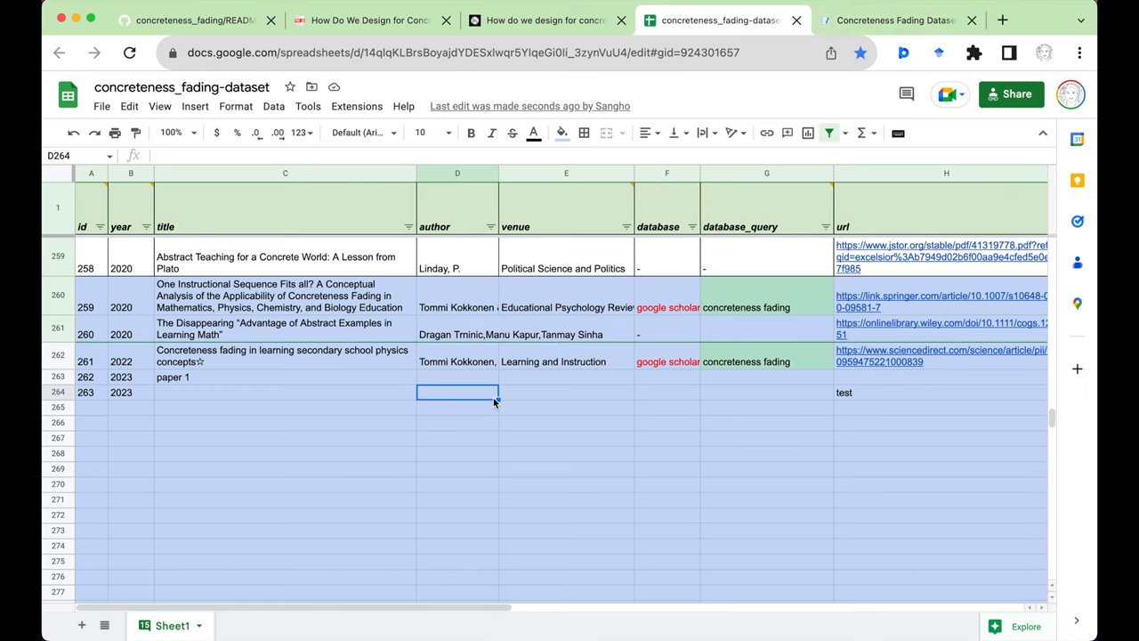
mouse_move(550, 381)
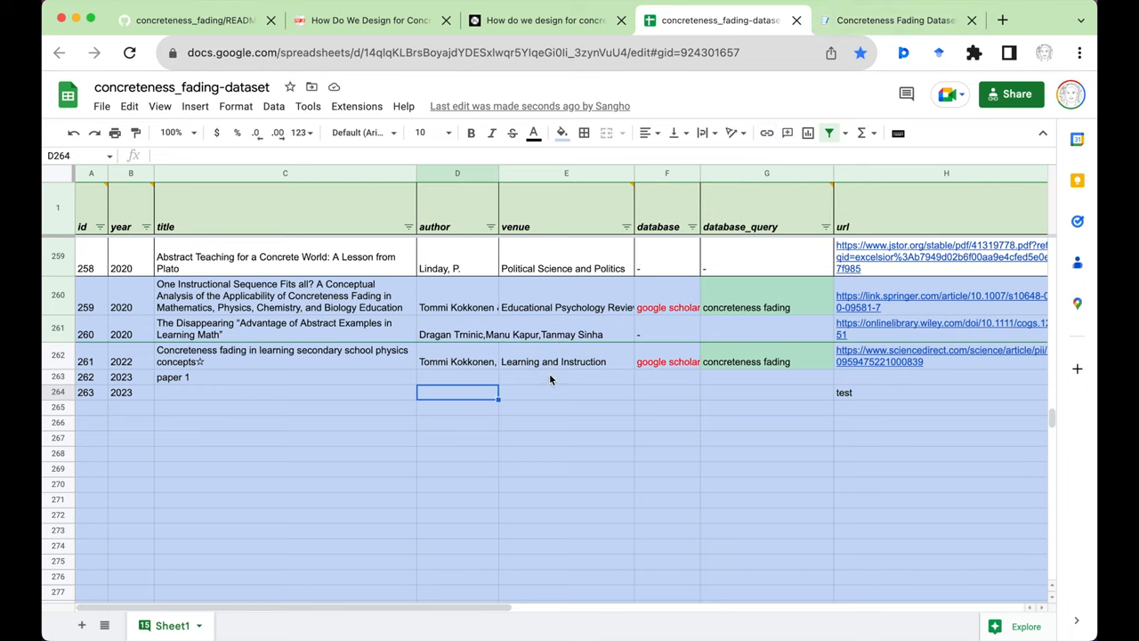
mouse_move(578, 392)
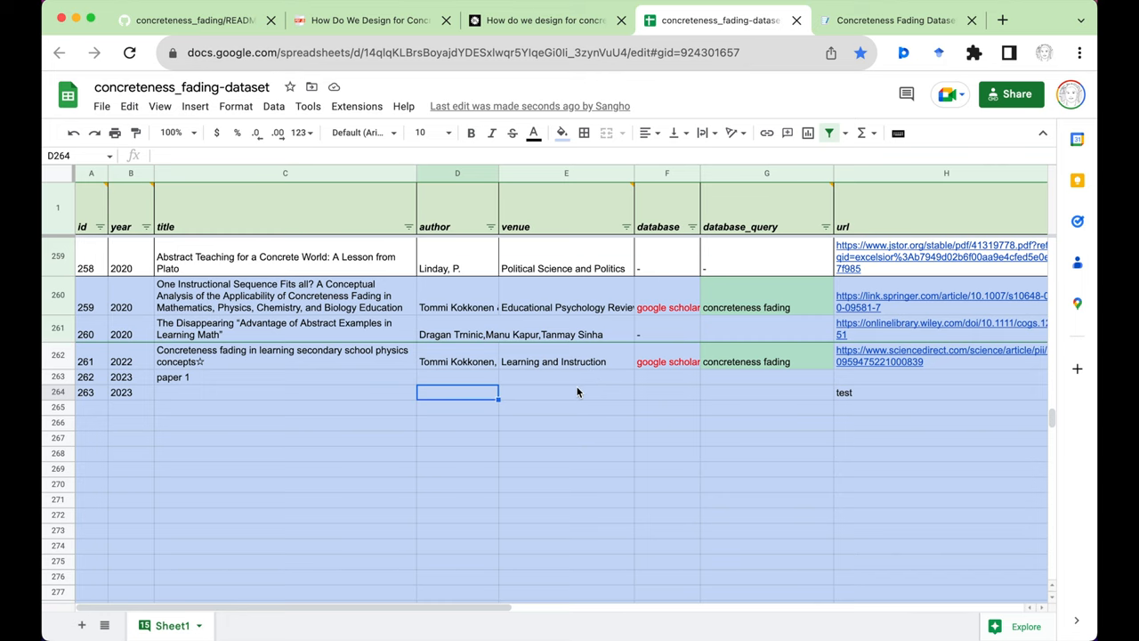
scroll(right, 3)
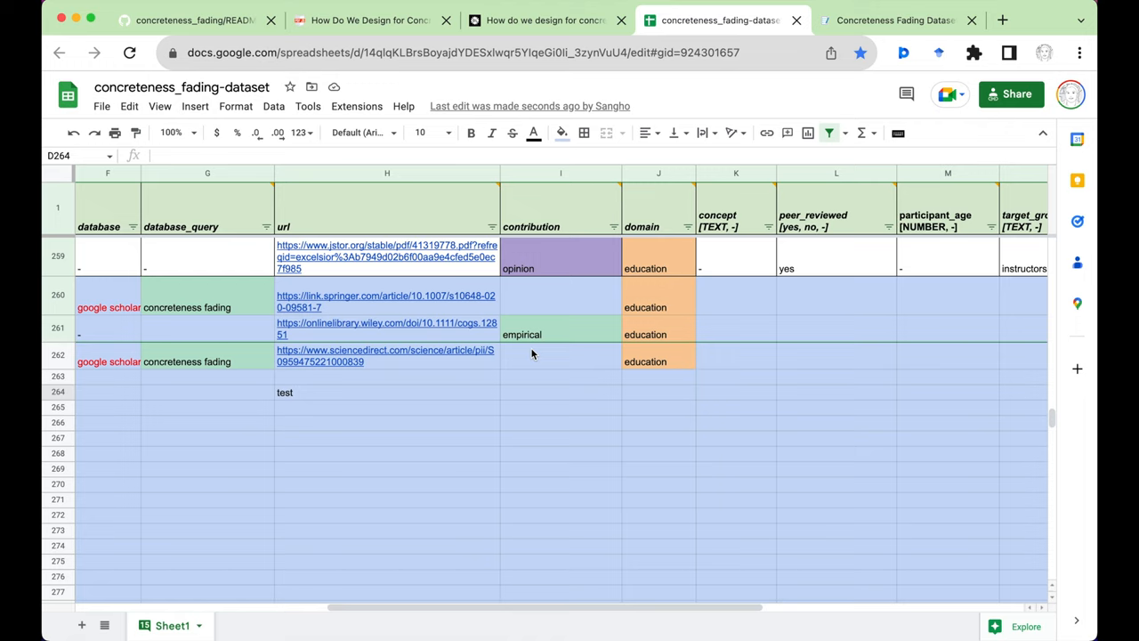
mouse_move(653, 372)
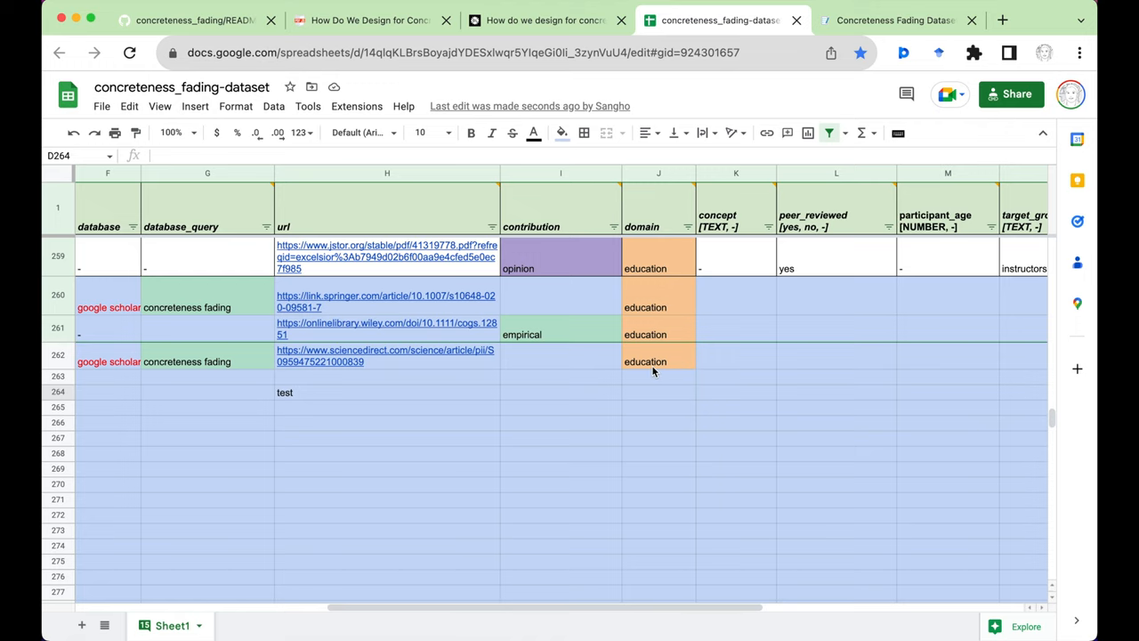
scroll(right, 3)
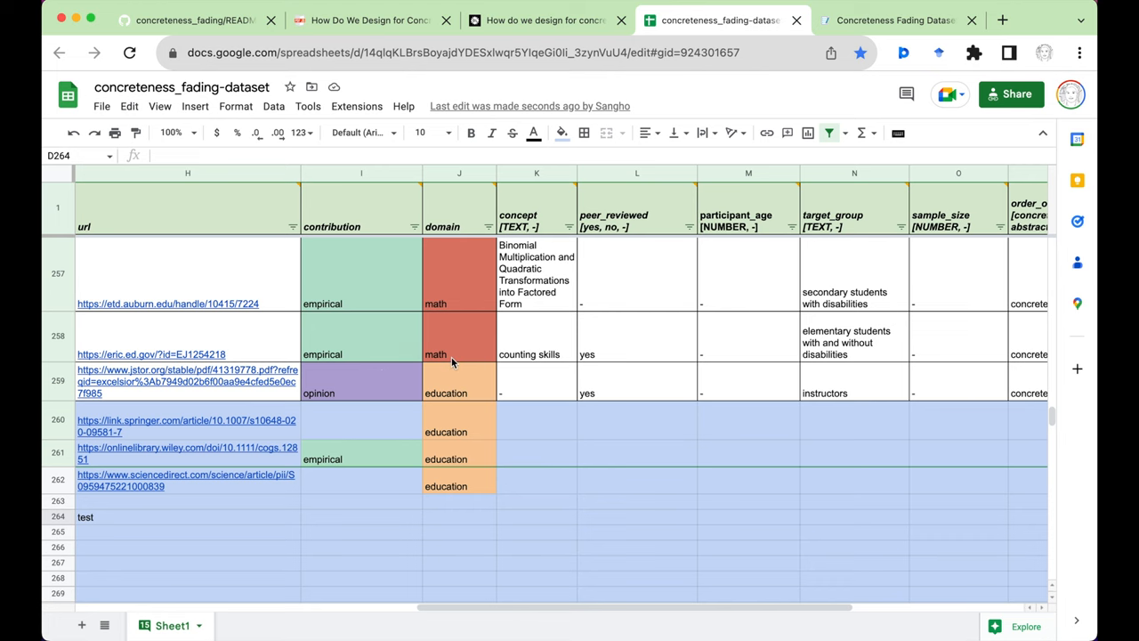
scroll(up, 3)
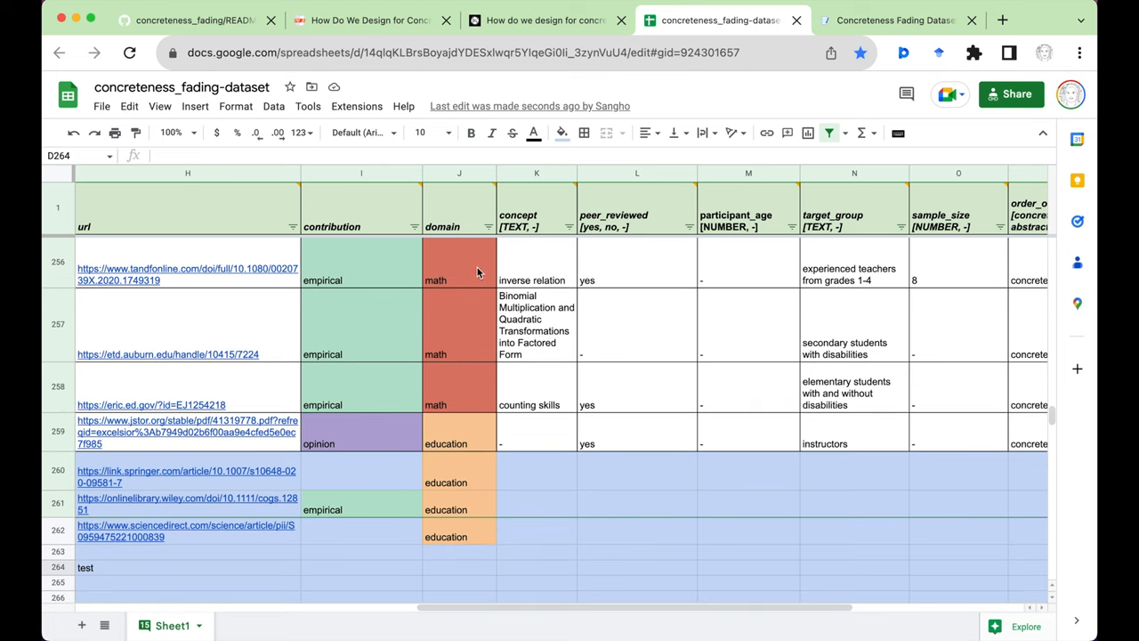
mouse_move(492, 292)
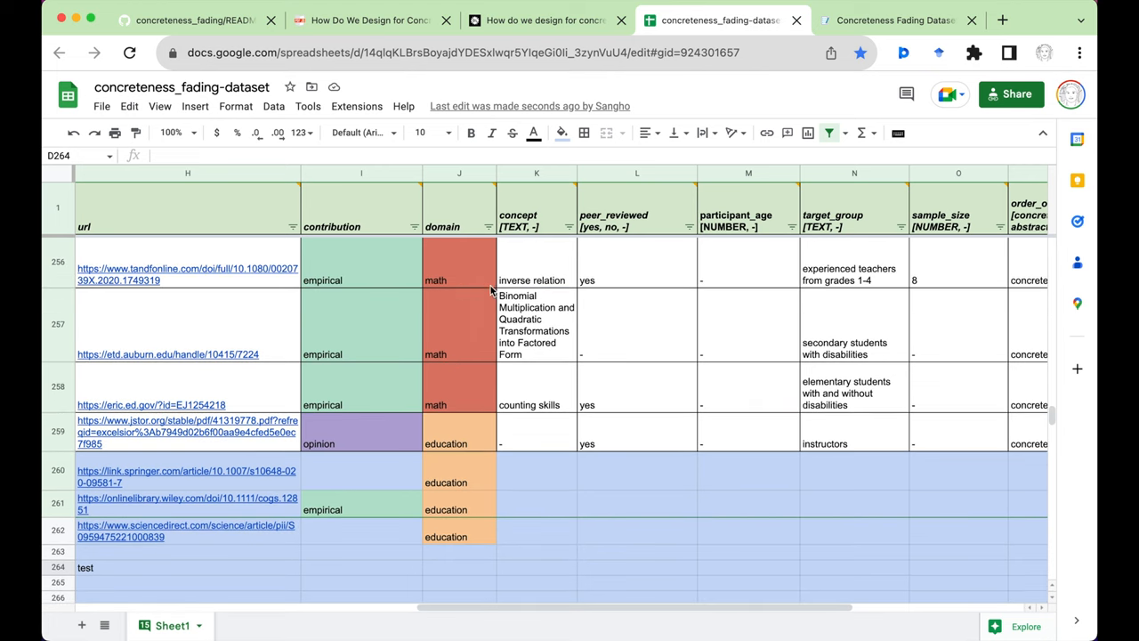
click(487, 226)
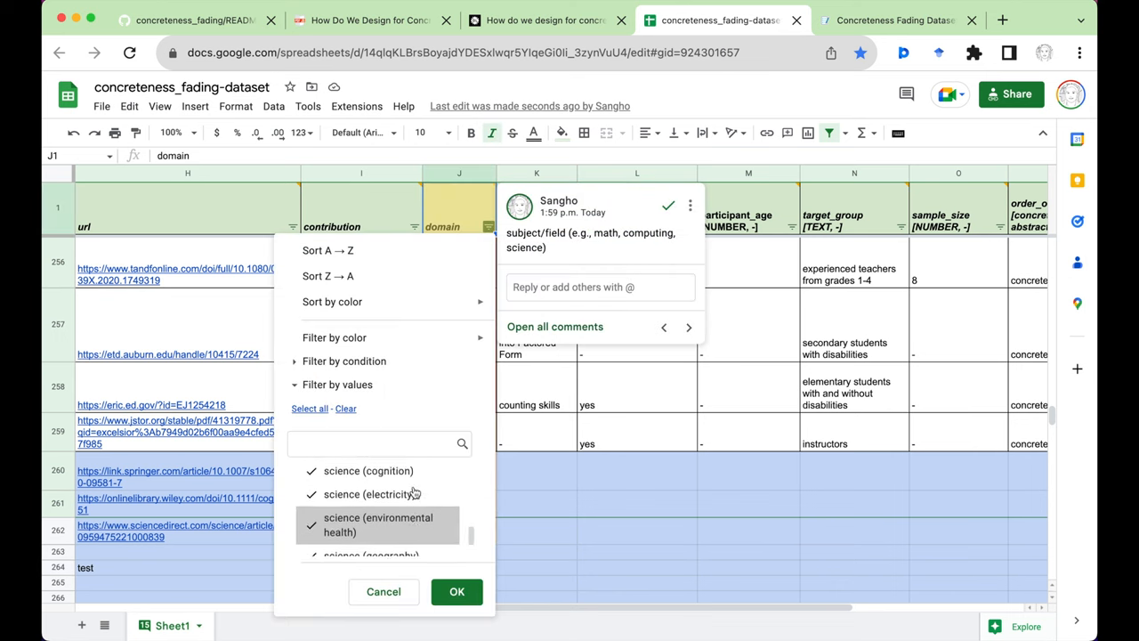
scroll(up, 3)
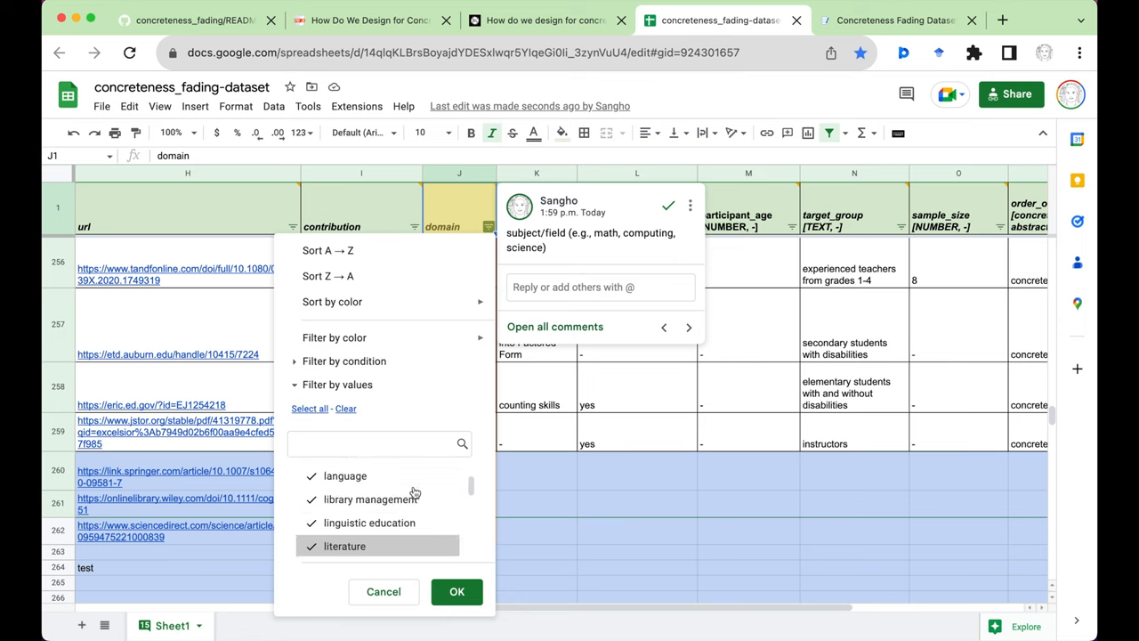
scroll(up, 3)
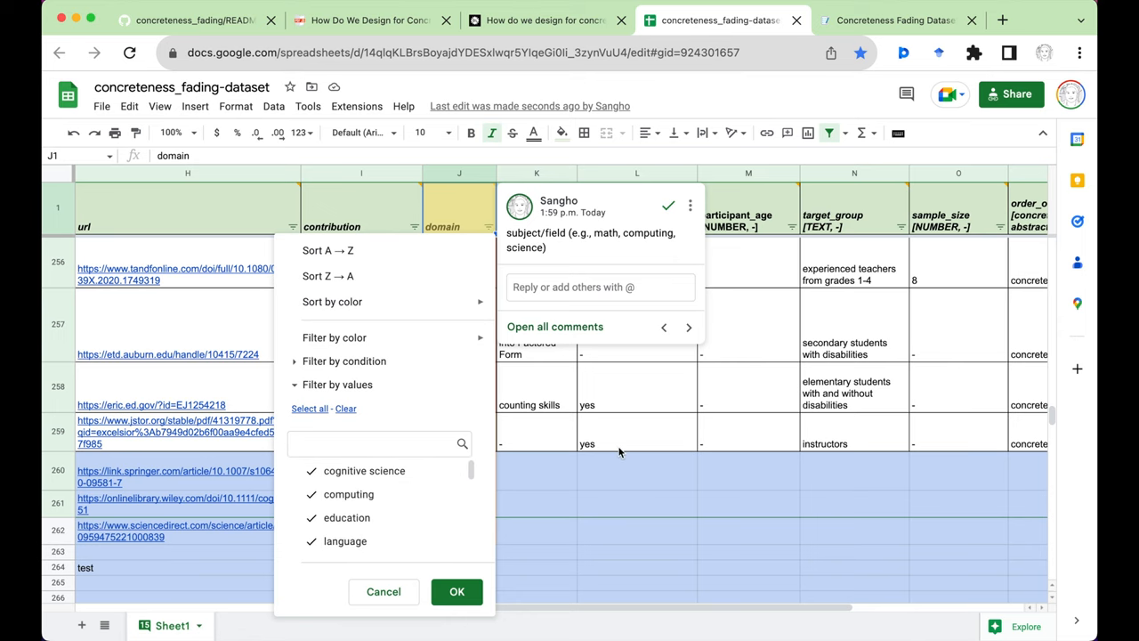
click(457, 592)
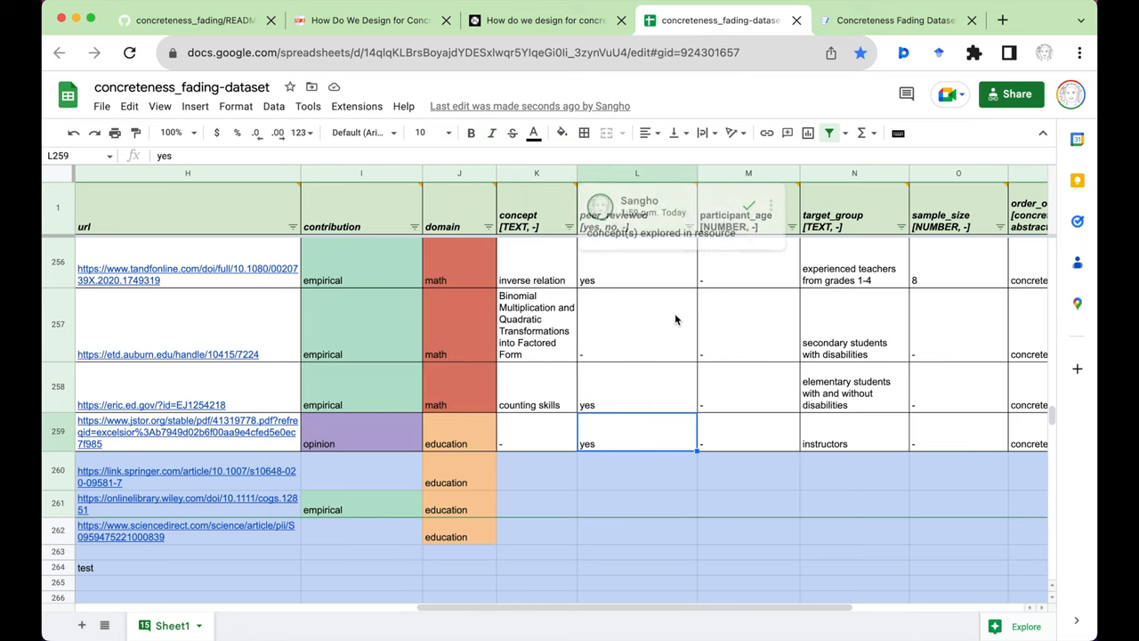
scroll(right, 3)
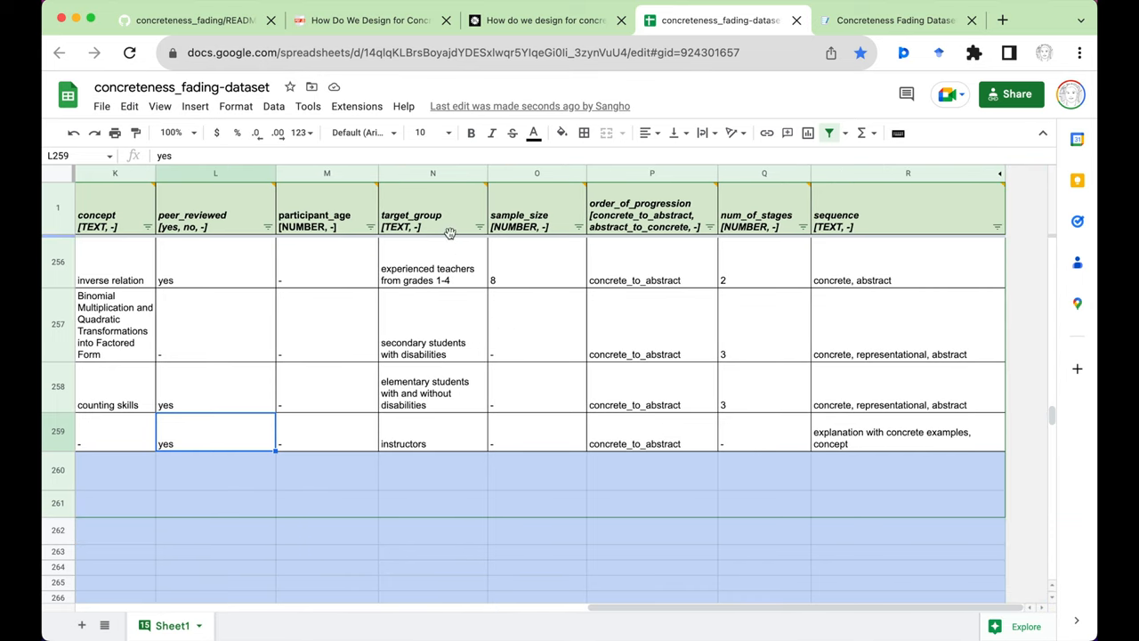
mouse_move(498, 236)
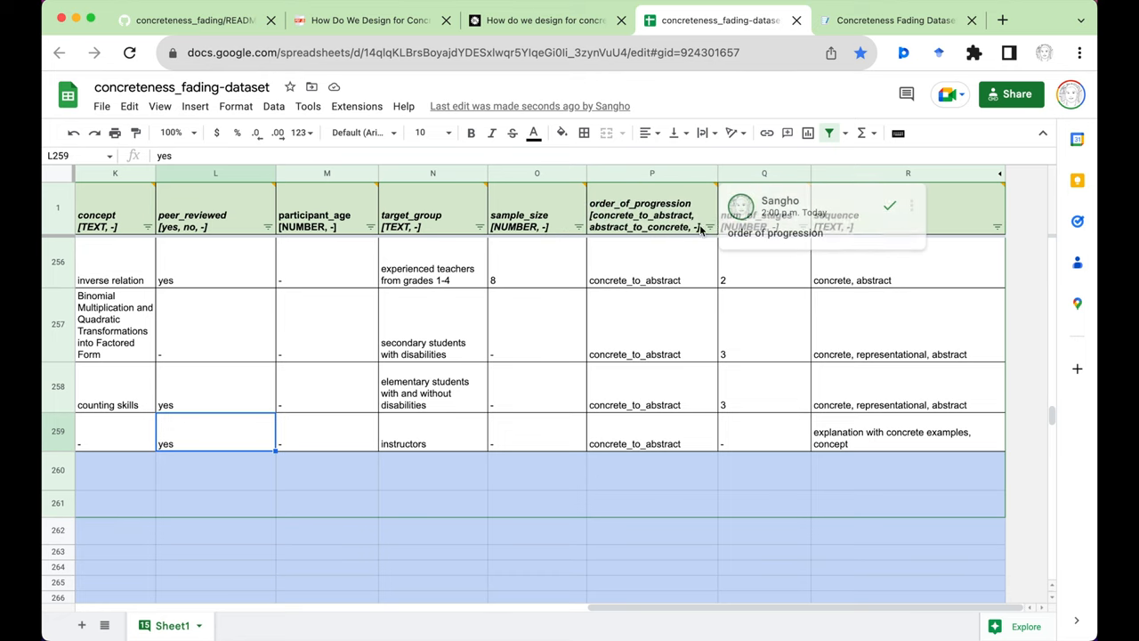
click(706, 226)
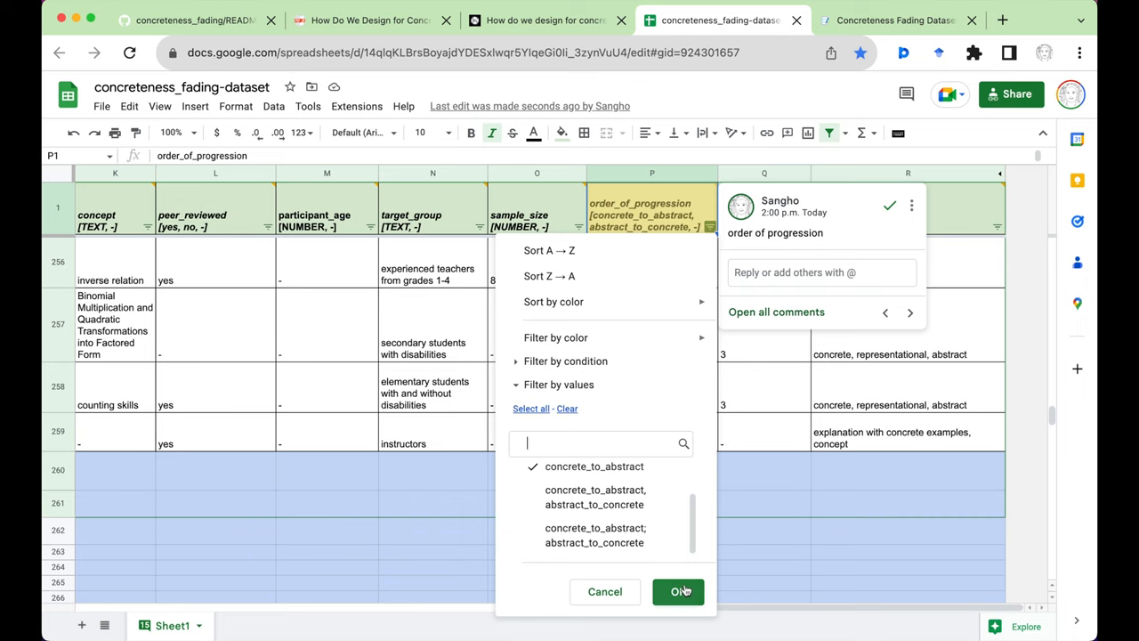
Filter order_of_progression to concrete_to_abstract, blanks and dashes, then recheck the filter values
click(677, 591)
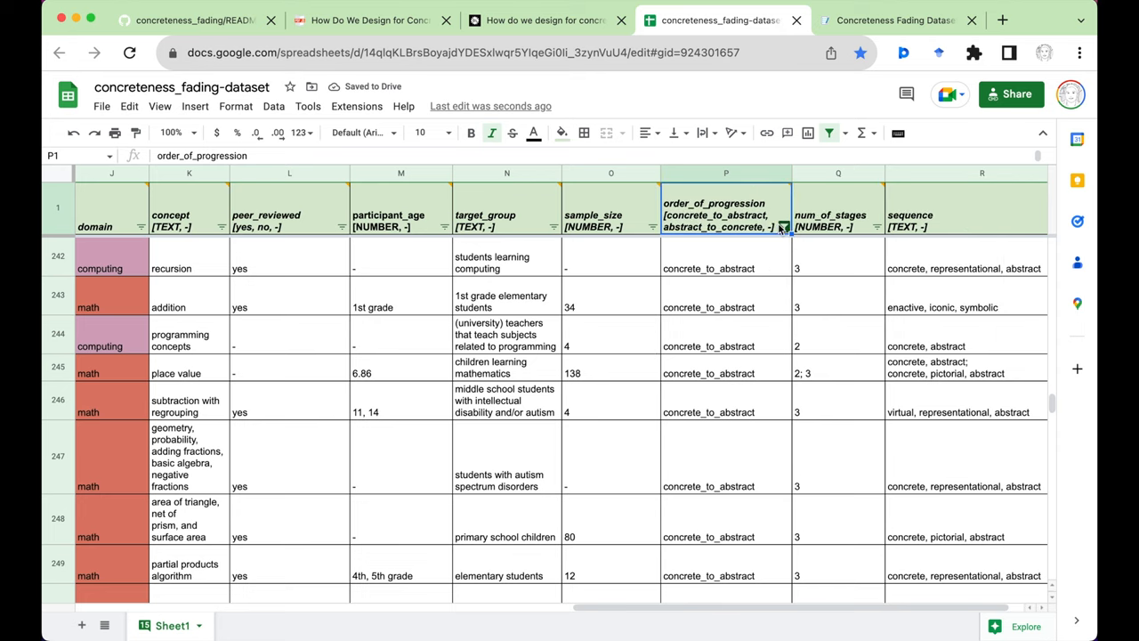
click(782, 226)
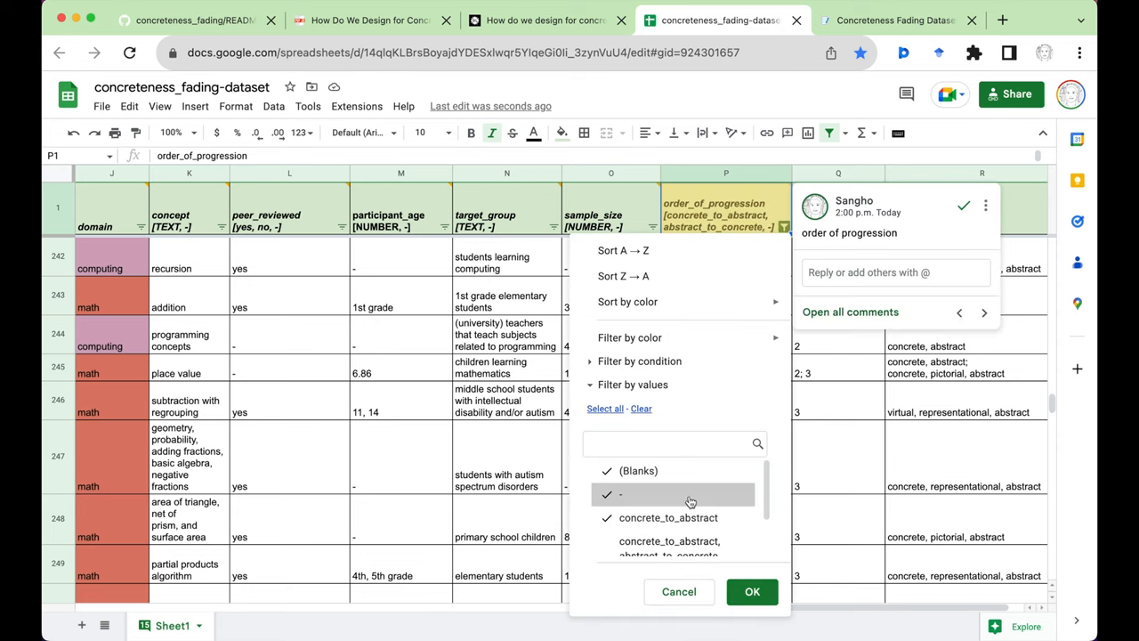
click(752, 592)
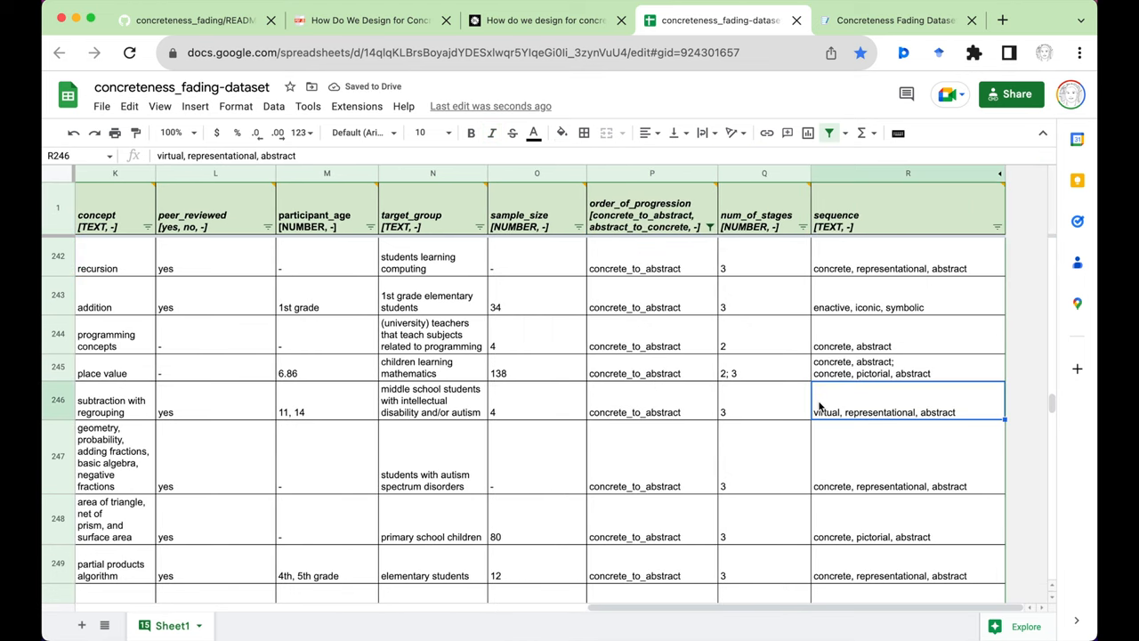
mouse_move(760, 320)
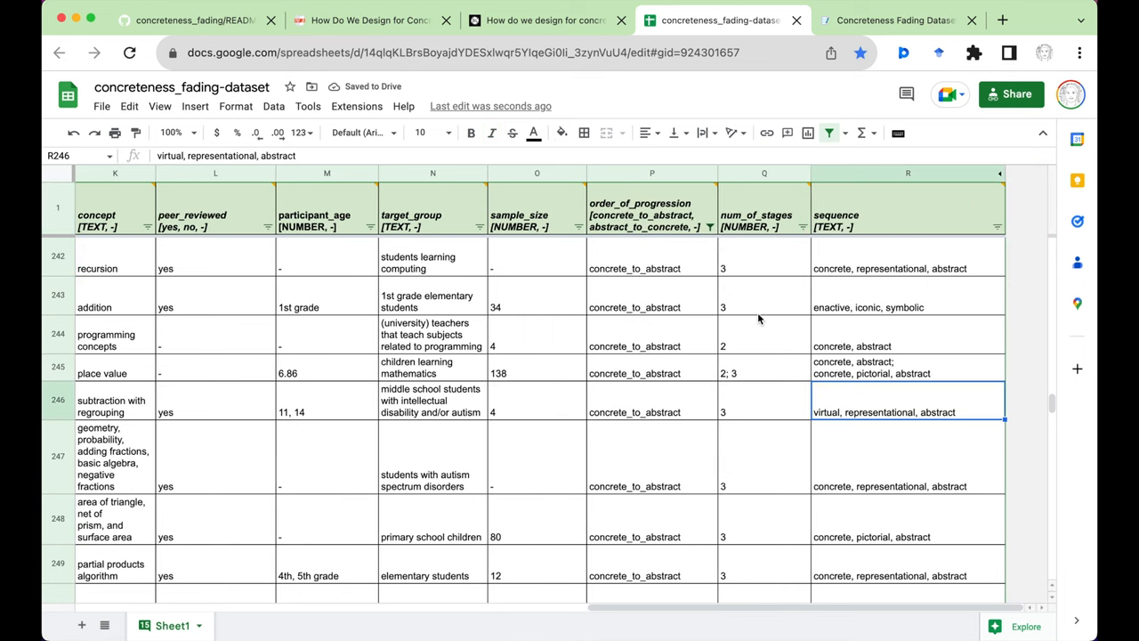
scroll(left, 3)
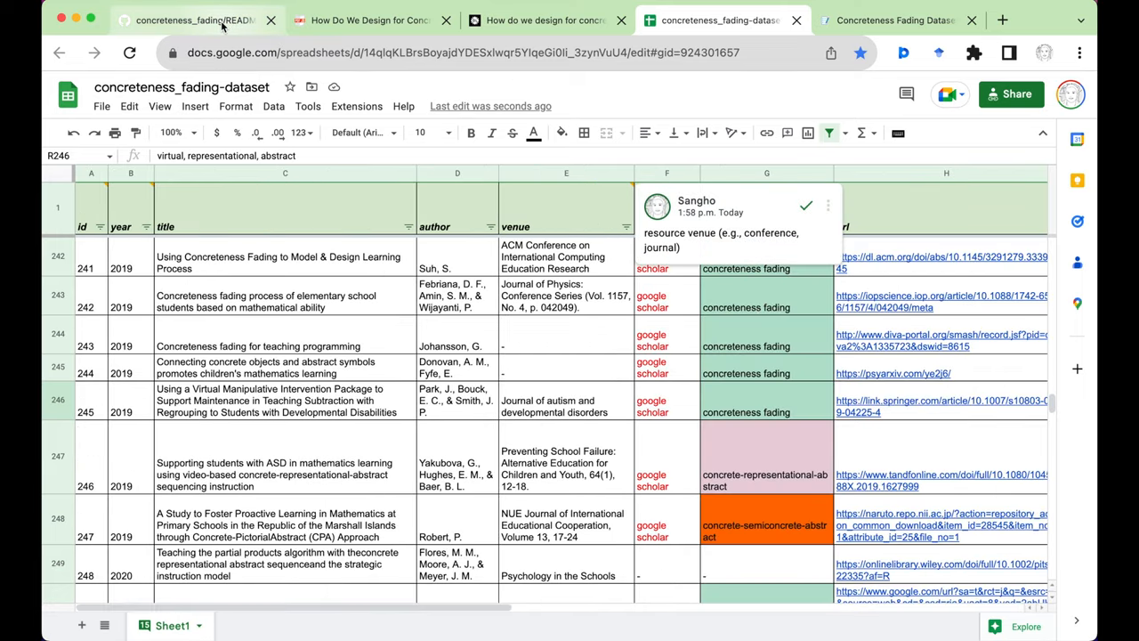
Scroll the GitHub README past Keywords, Databases and Tags down to FAQ, Questions and Contact
click(194, 20)
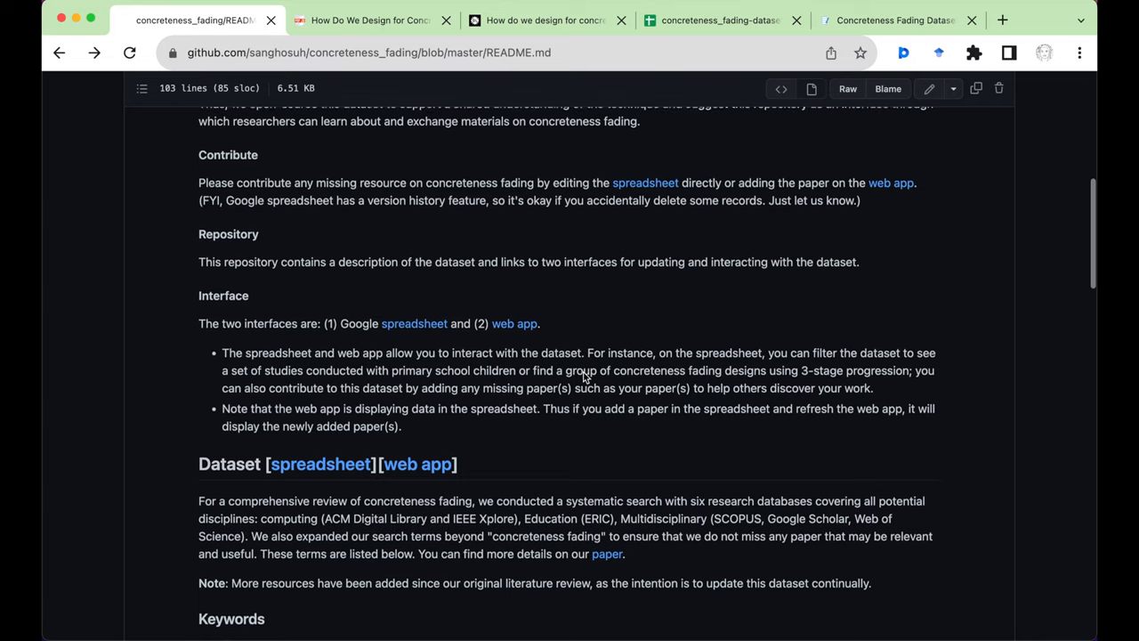
scroll(down, 3)
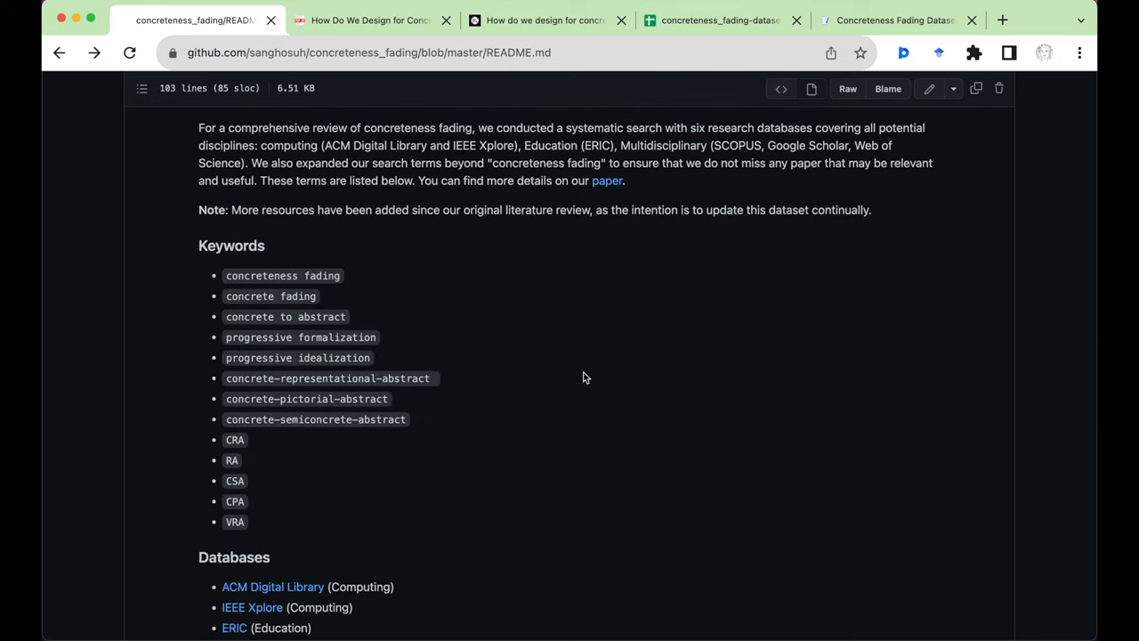
scroll(down, 3)
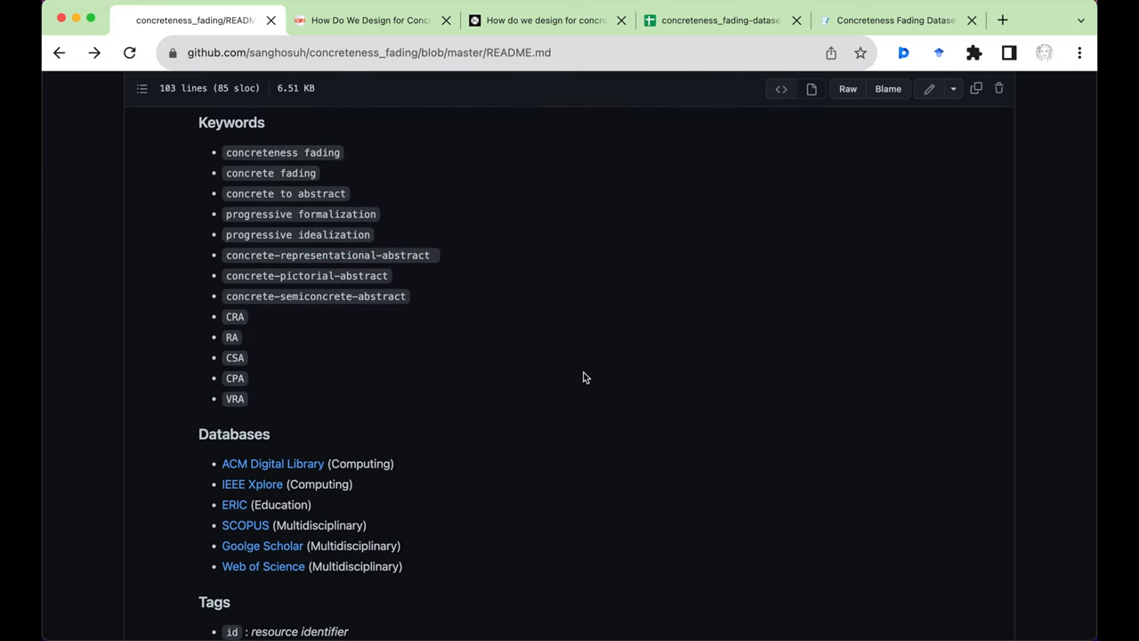
scroll(down, 3)
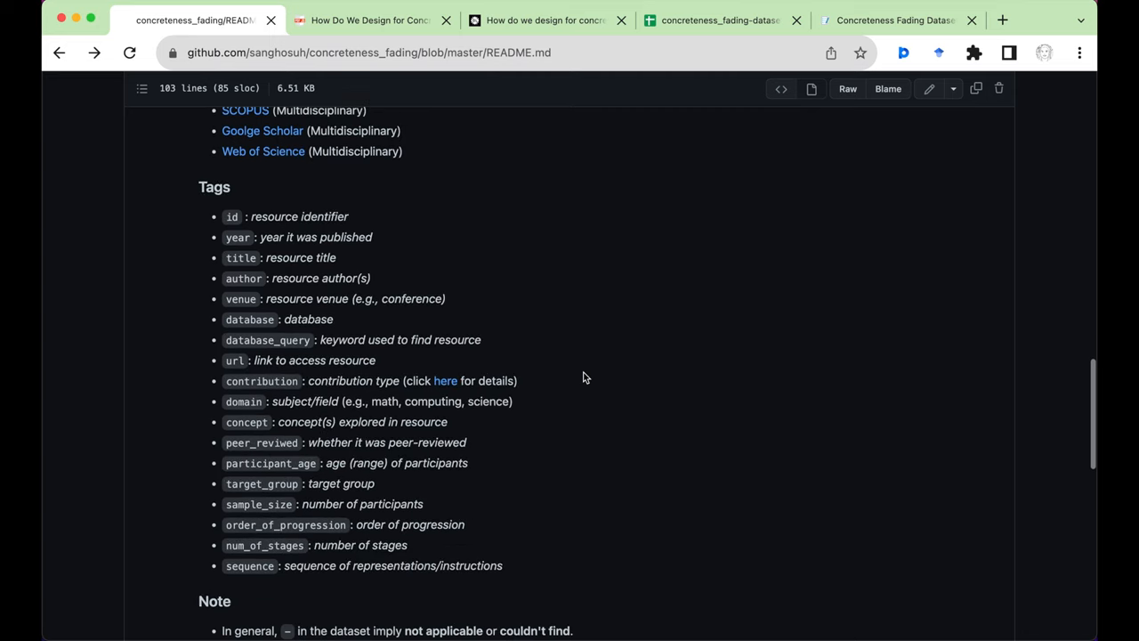
scroll(down, 3)
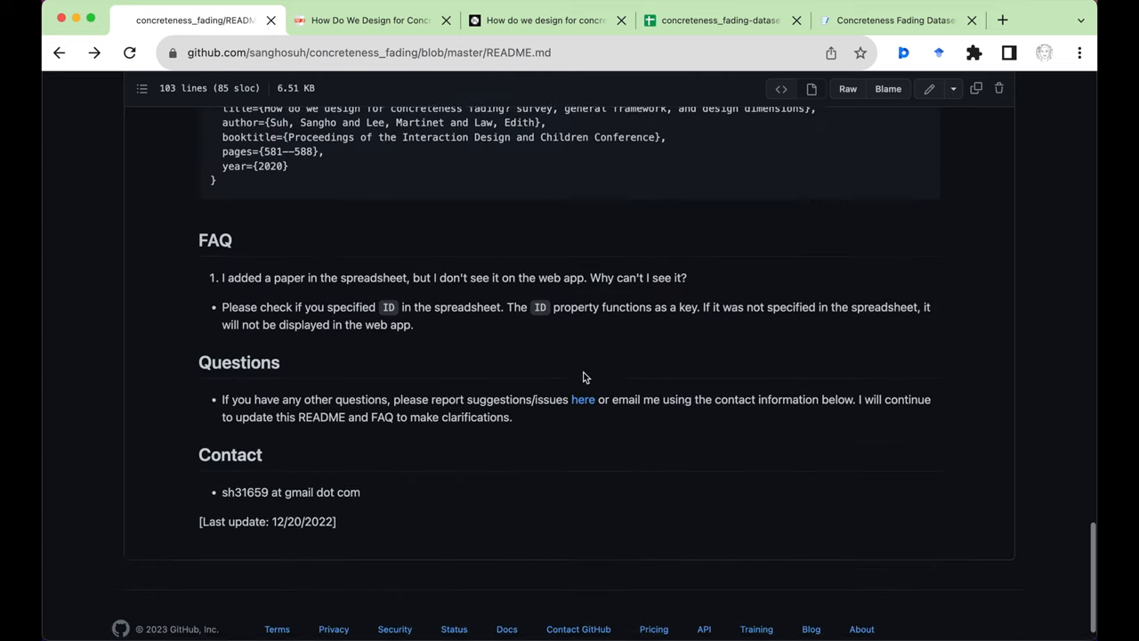